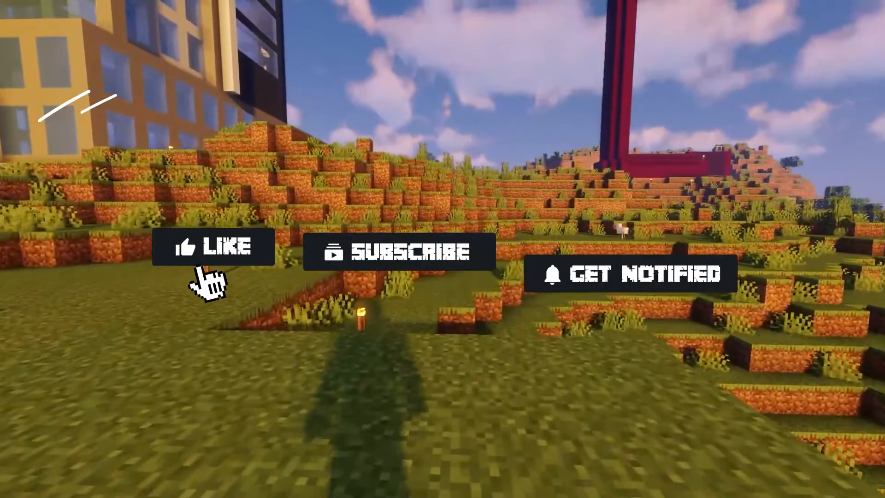
- Scroll through Depixel's minecraft assets and open models, then its block subfolder
left_click(214, 247)
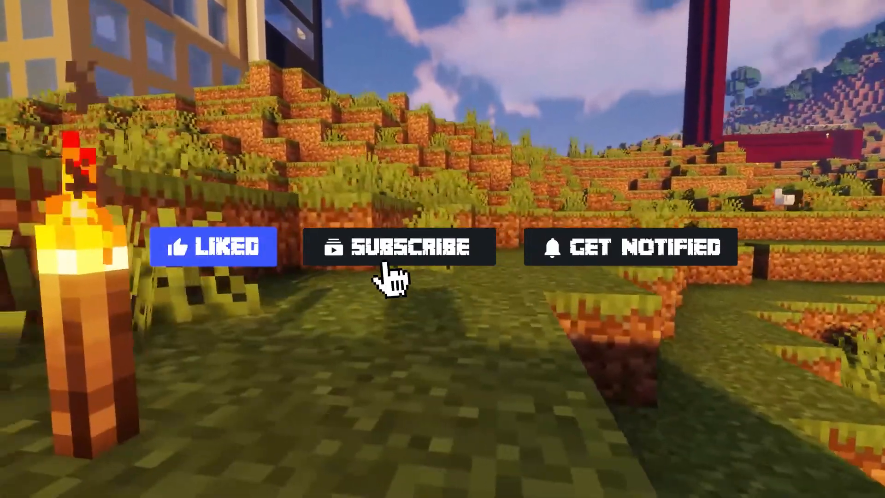
left_click(398, 247)
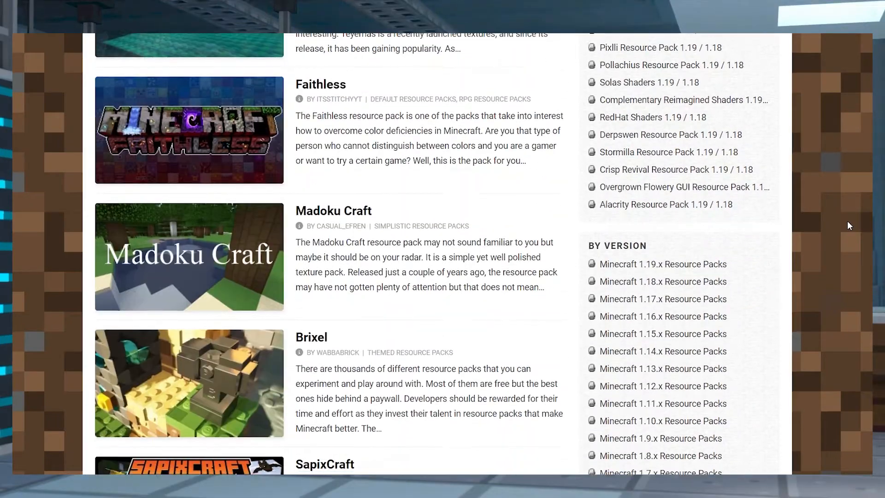
scroll("down", 3)
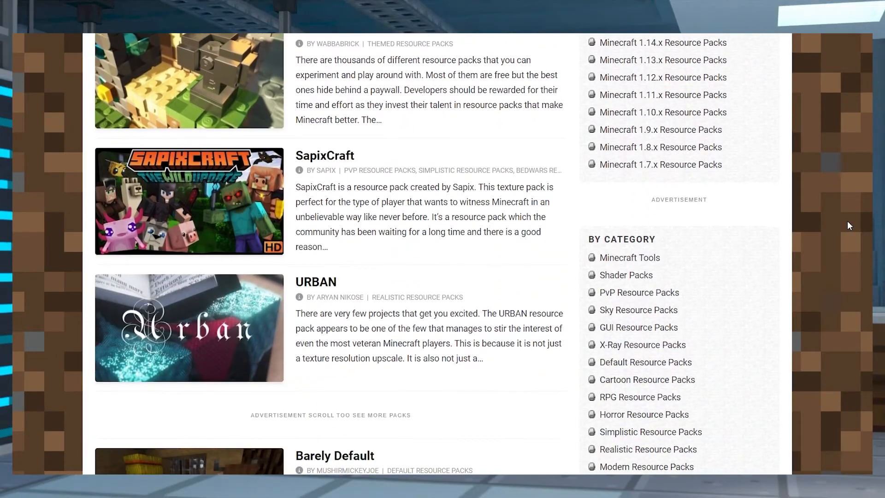
scroll("down", 3)
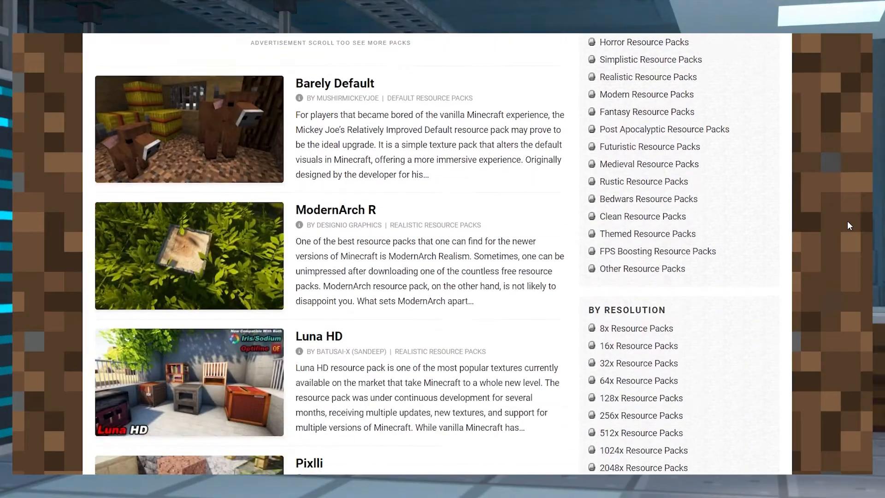
scroll("down", 3)
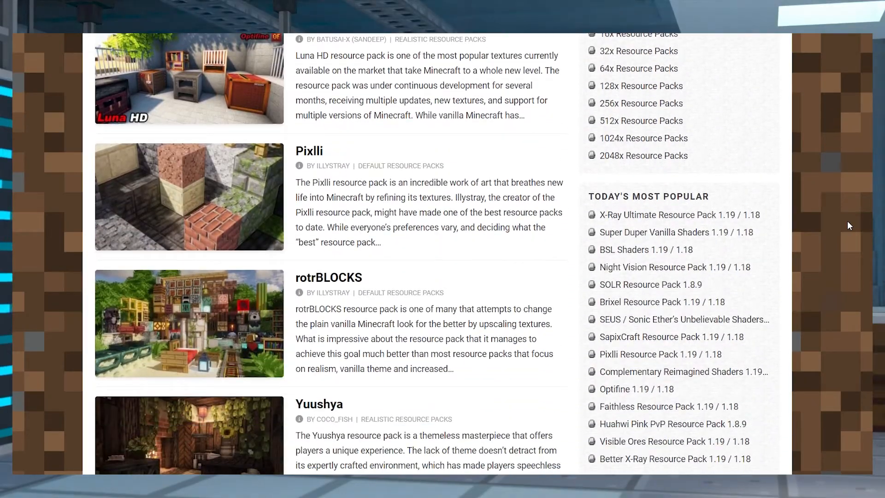
scroll("down", 3)
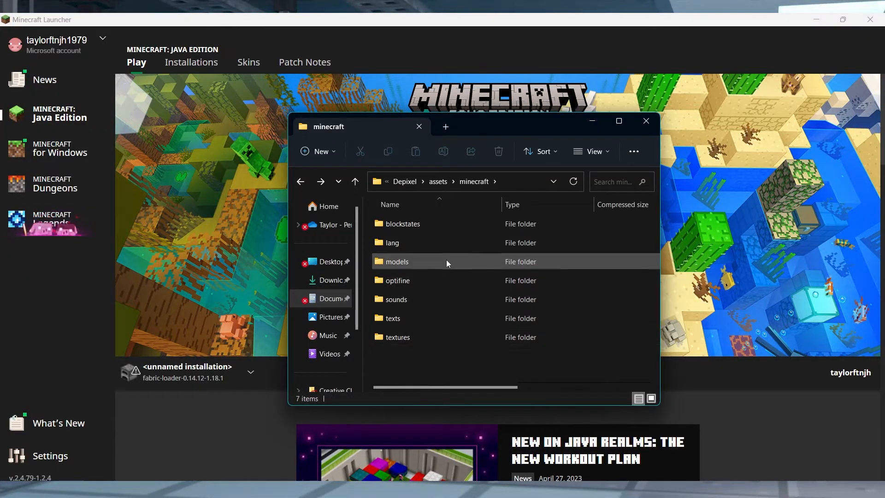
double_click(395, 261)
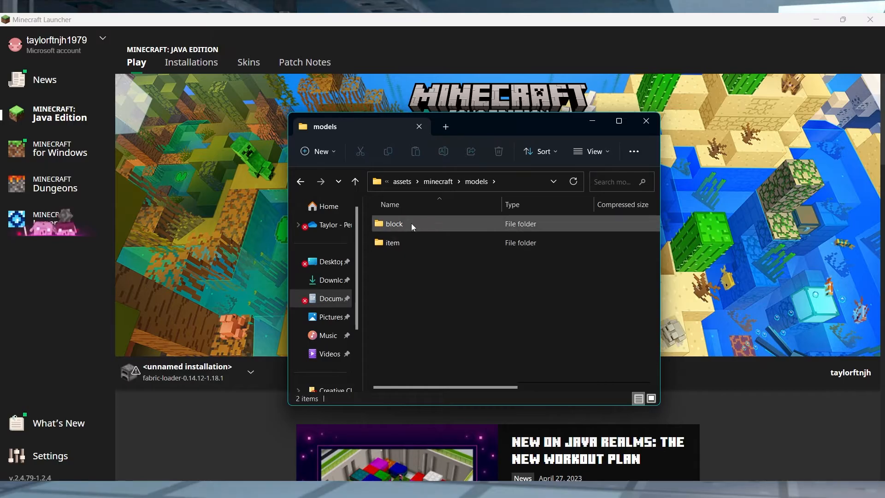
double_click(394, 224)
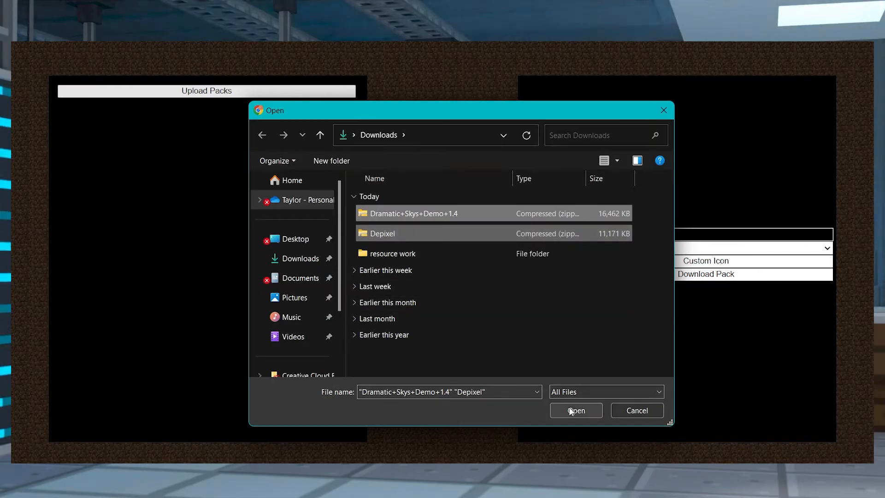
- Upload the selected Dramatic+Skys+Demo+1.4 and Depixel zips to the pack combiner
left_click(576, 411)
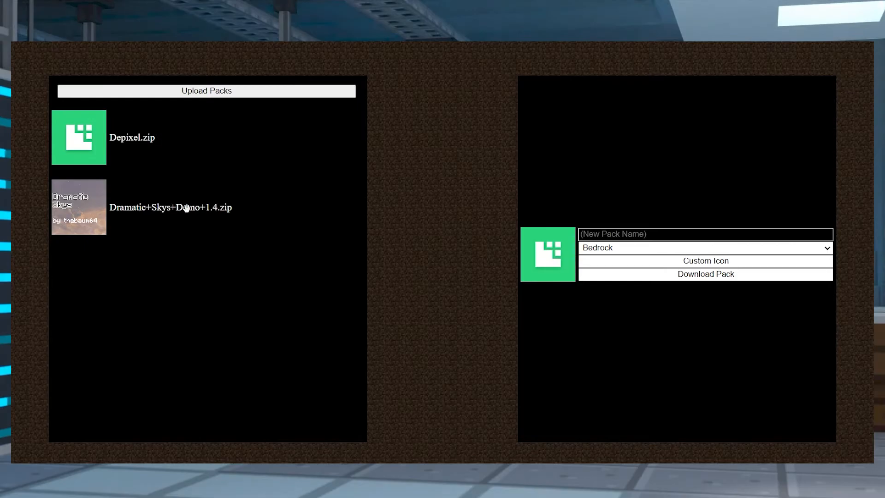
mouse_move(182, 172)
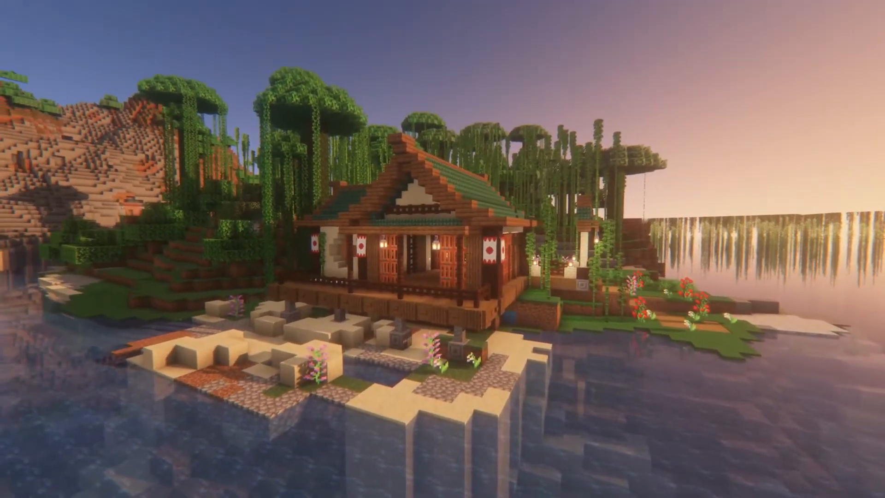
- Leave the game menu, confirm the resource pack choice, and exit Options to reload
key("Escape")
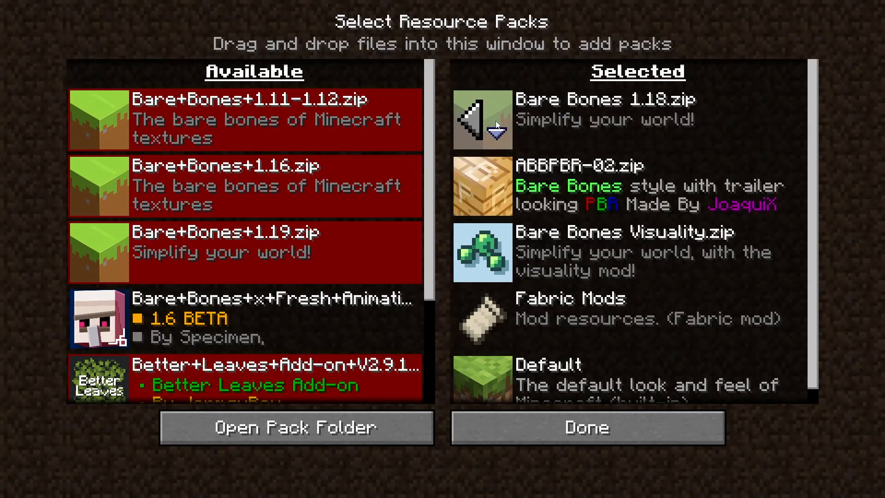
mouse_move(568, 111)
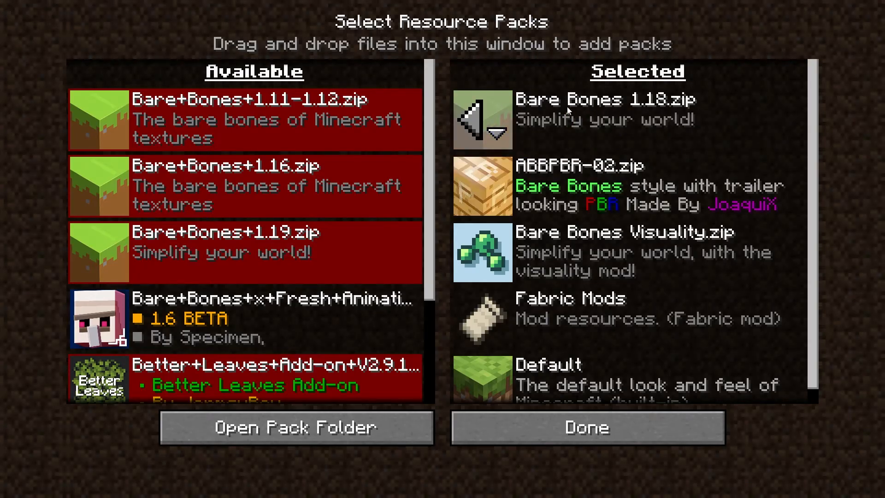
left_click(586, 428)
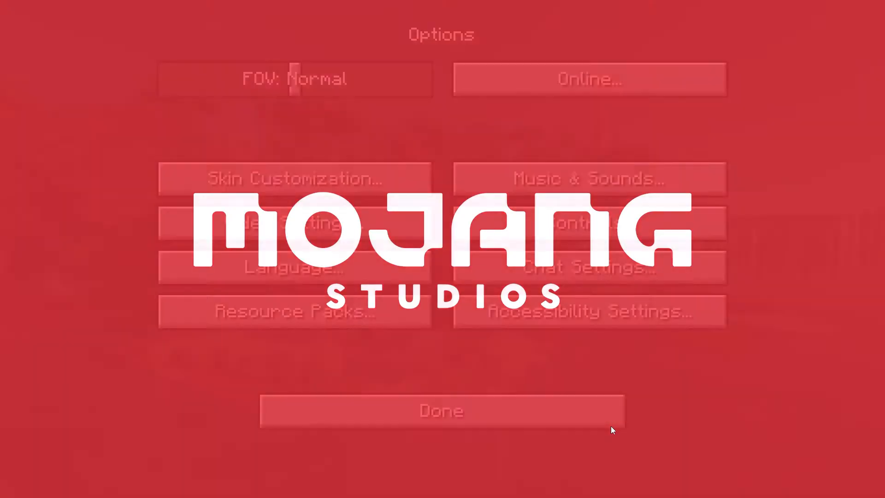
left_click(441, 410)
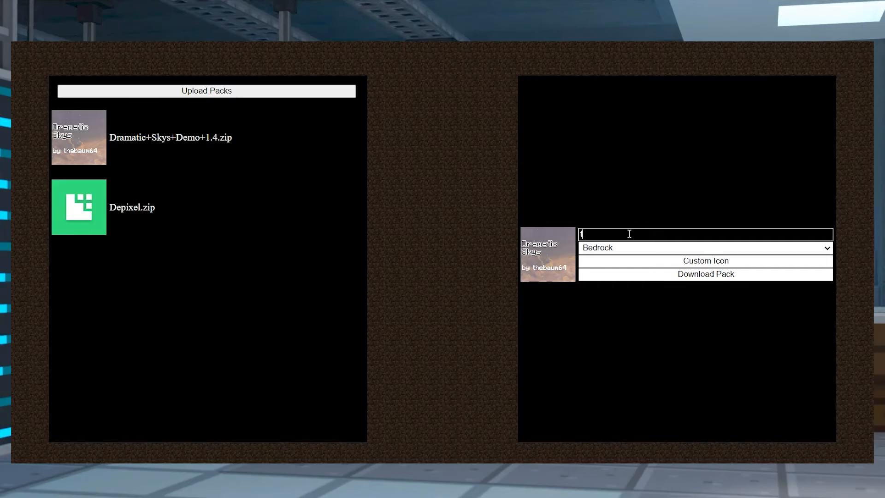
- Enter 'test pack' as the merged pack's name
type("test pack")
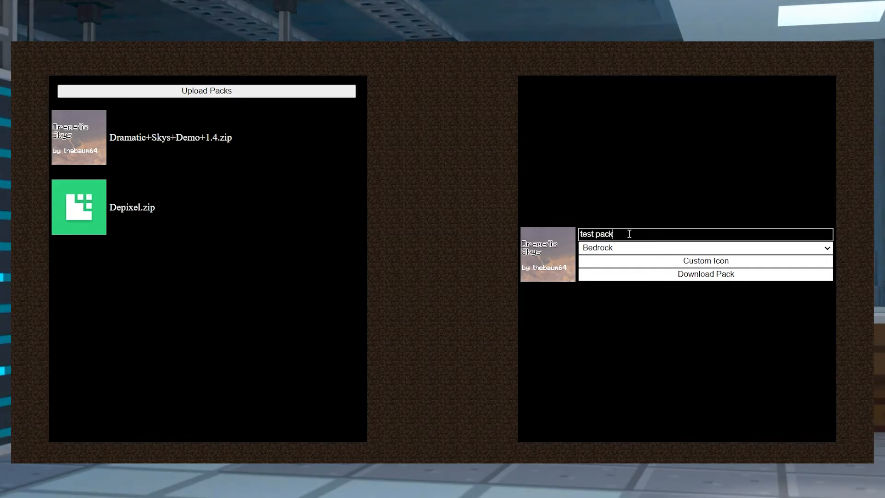
left_click(704, 247)
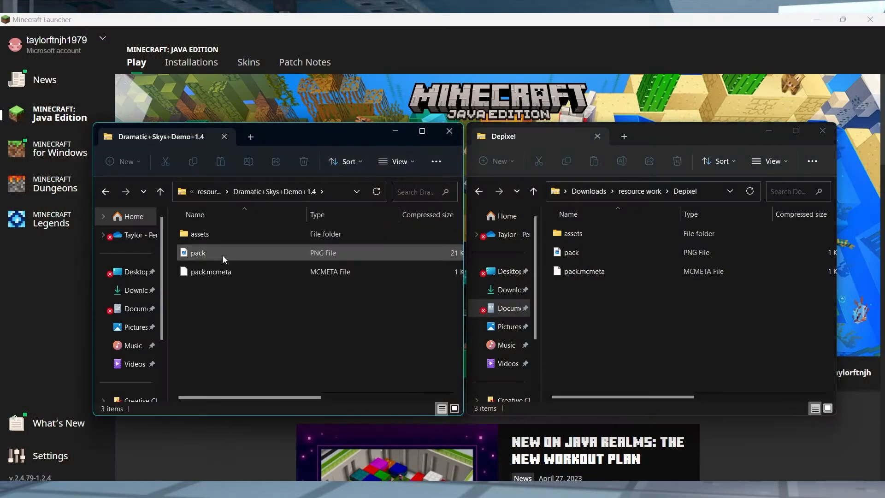
- Open the Depixel and Dramatic Skys assets folders, then the Dramatic Skys textures folder
double_click(573, 234)
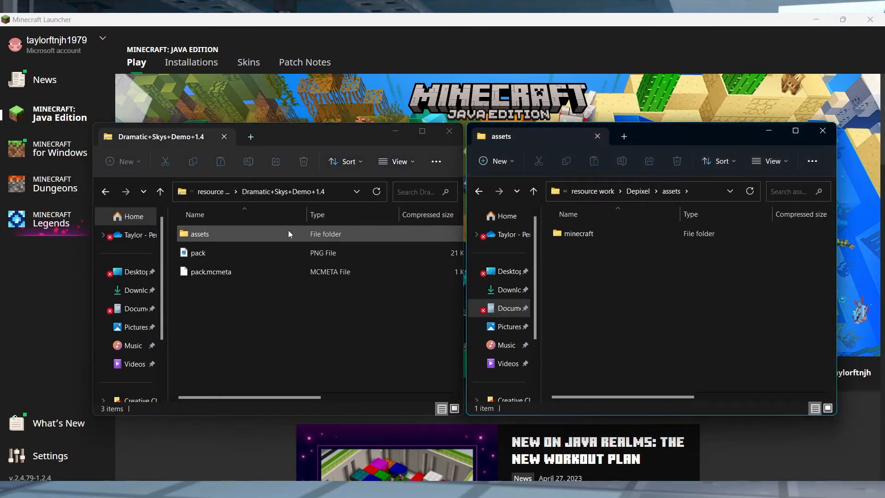
double_click(199, 233)
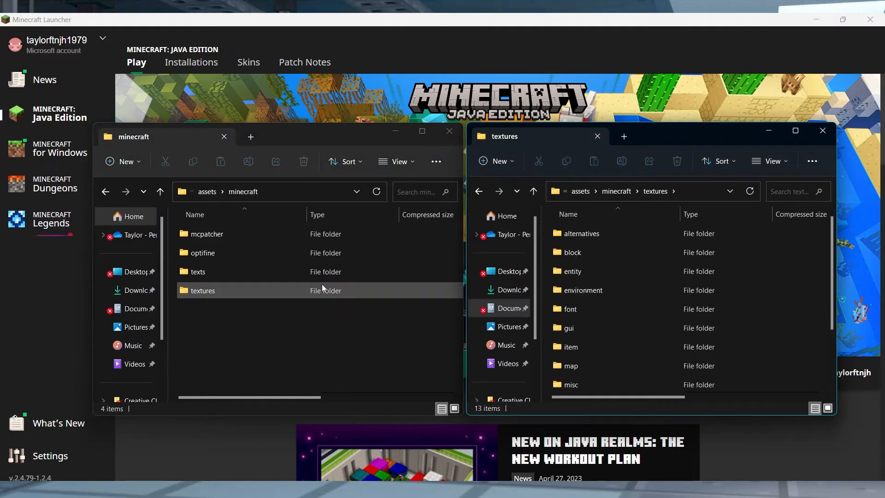
double_click(201, 290)
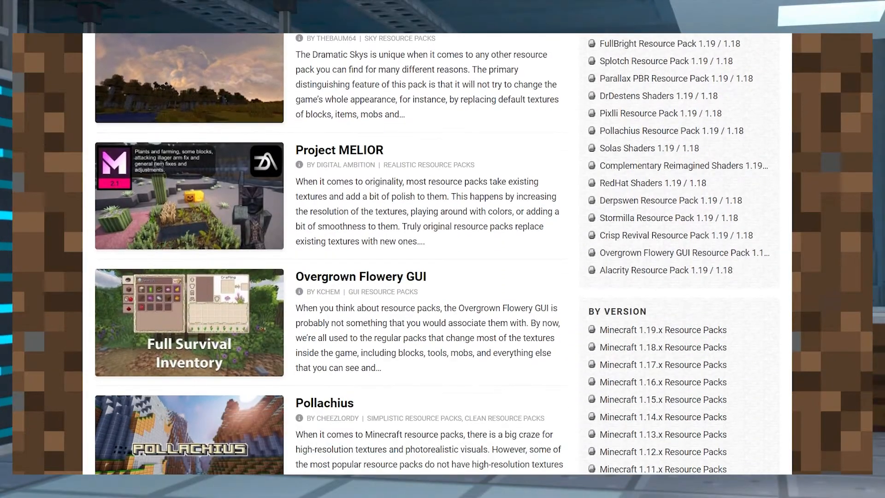
scroll("down", 3)
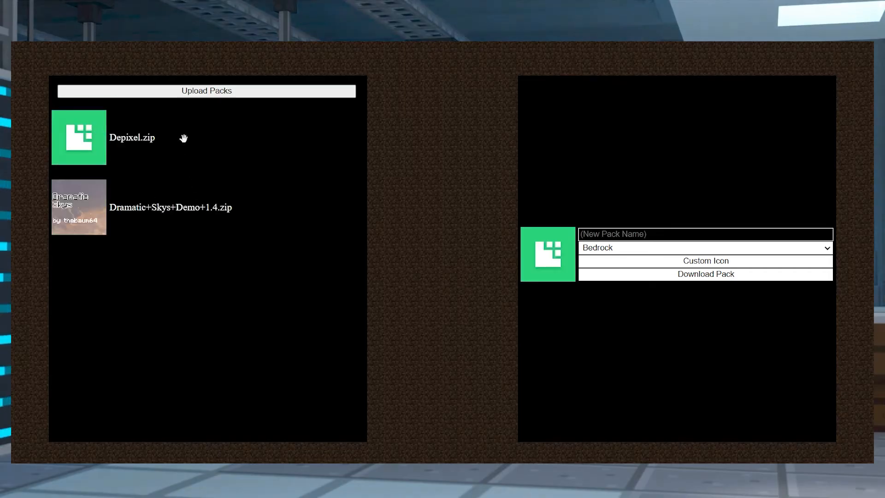
mouse_move(180, 162)
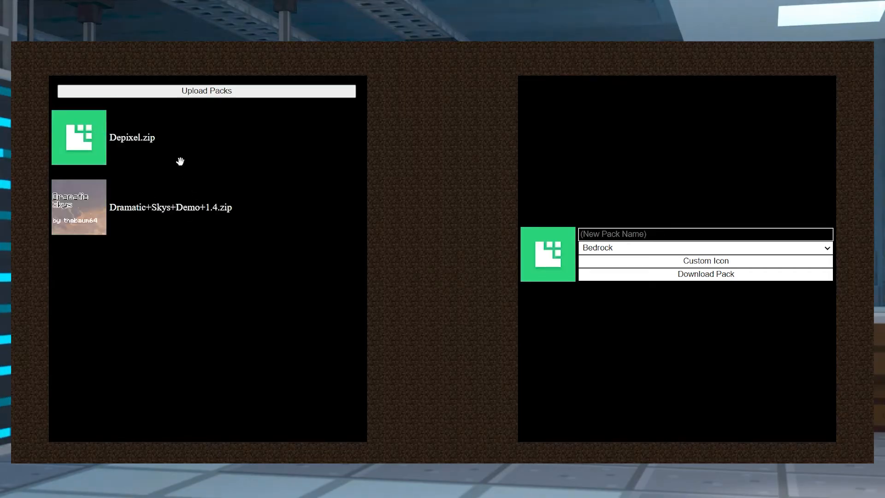
- Move Depixel below Dramatic Skys and upload both downloaded pack archives
left_click_drag(78, 207, 93, 124)
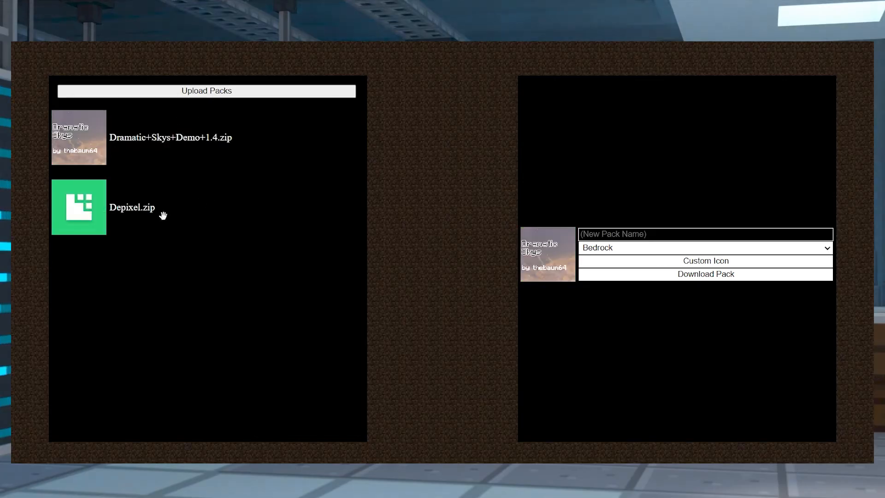
mouse_move(169, 219)
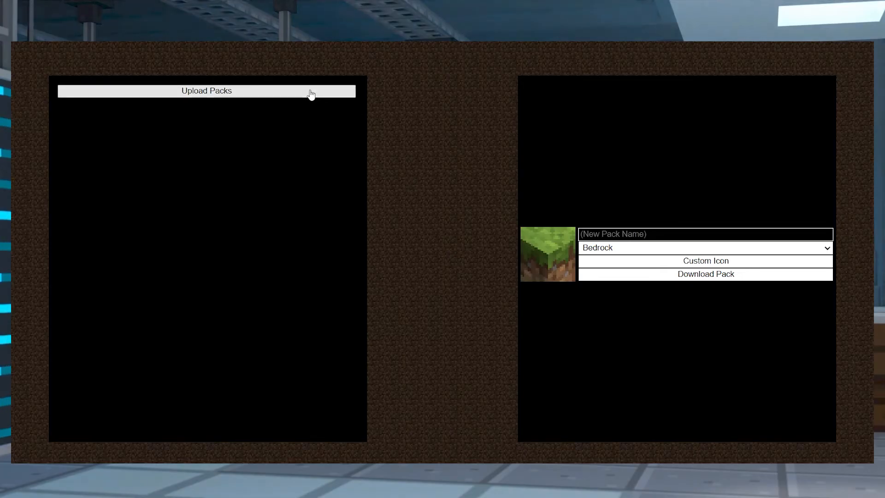
left_click(206, 91)
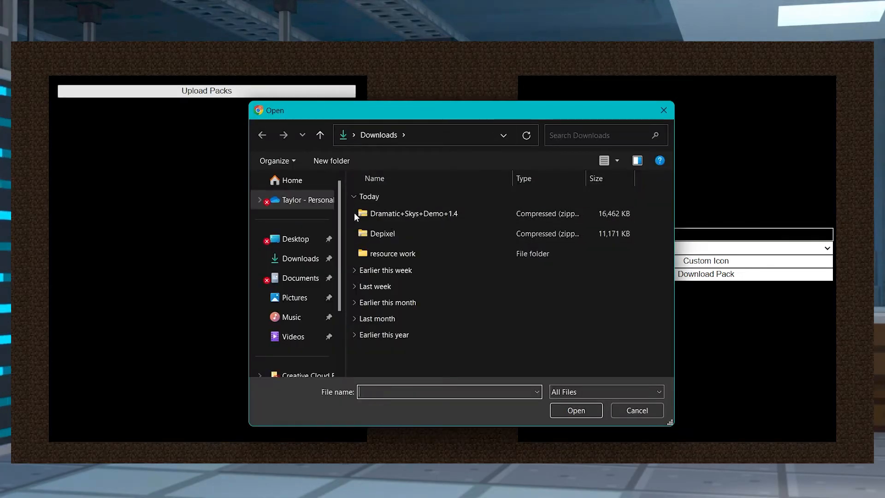
left_click(381, 233)
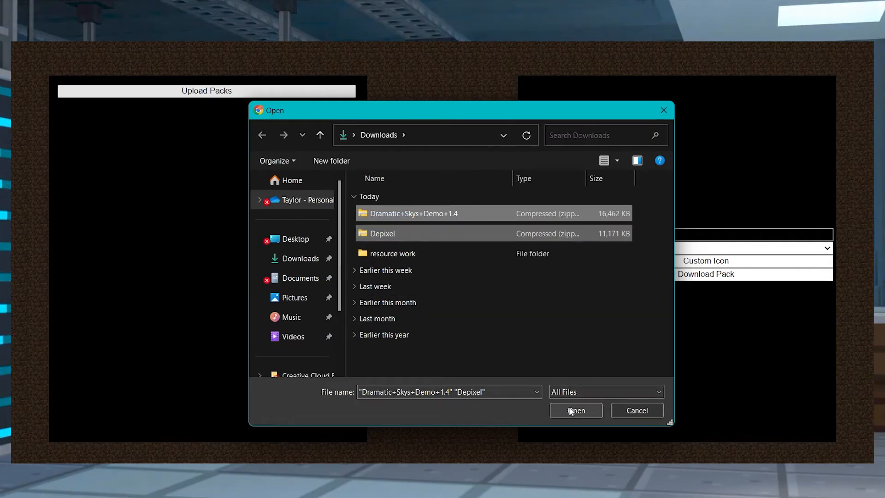
left_click(576, 411)
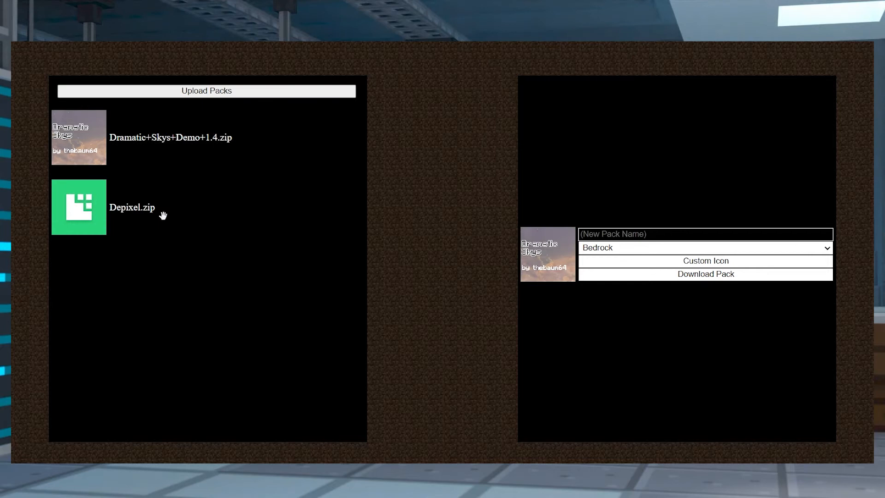
- Name the combined pack 'test pack' and download it
type("test")
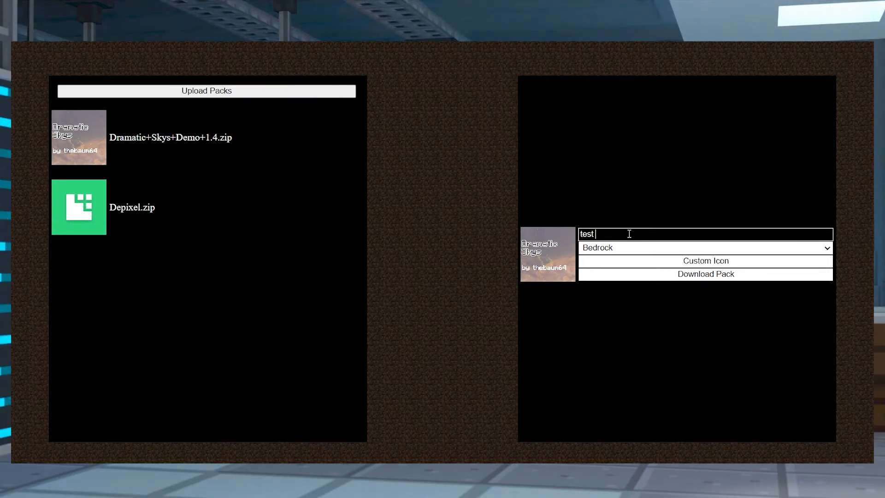
type("pack")
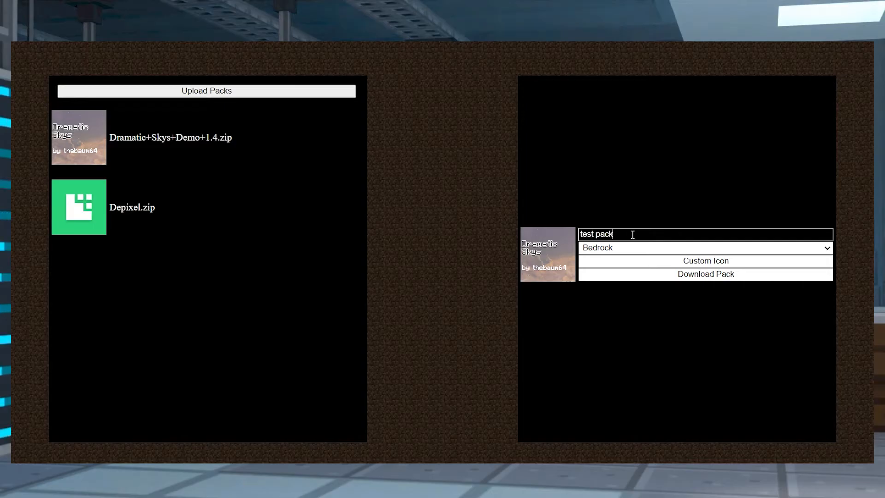
left_click(704, 247)
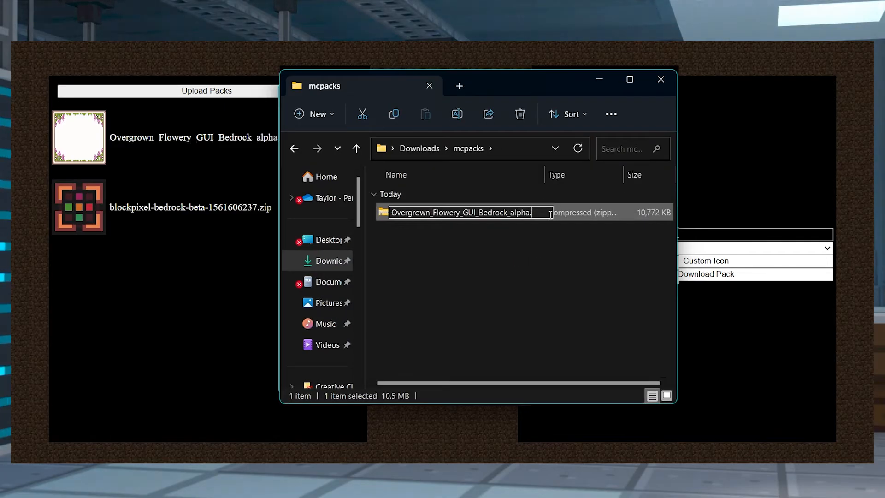
- Append .mcpack to the Overgrown_Flowery_GUI_Bedrock_alpha zip's name and accept the extension change
type(".mcpack")
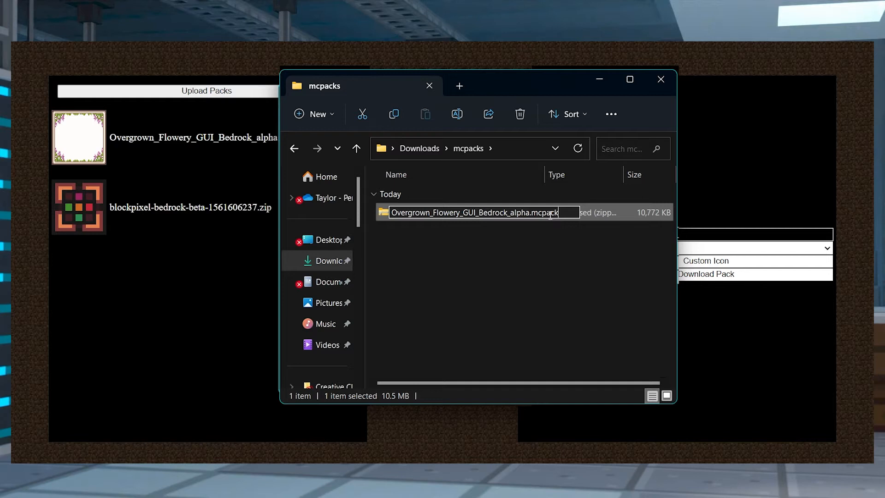
key("Enter")
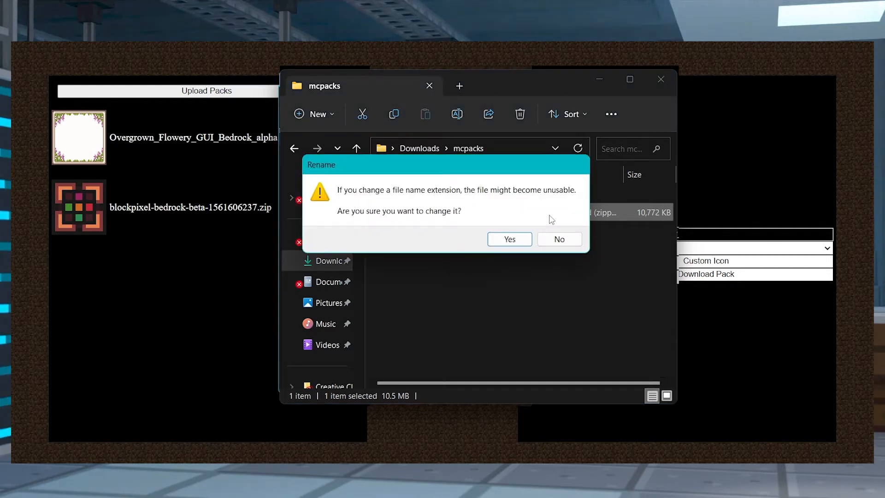
left_click(509, 239)
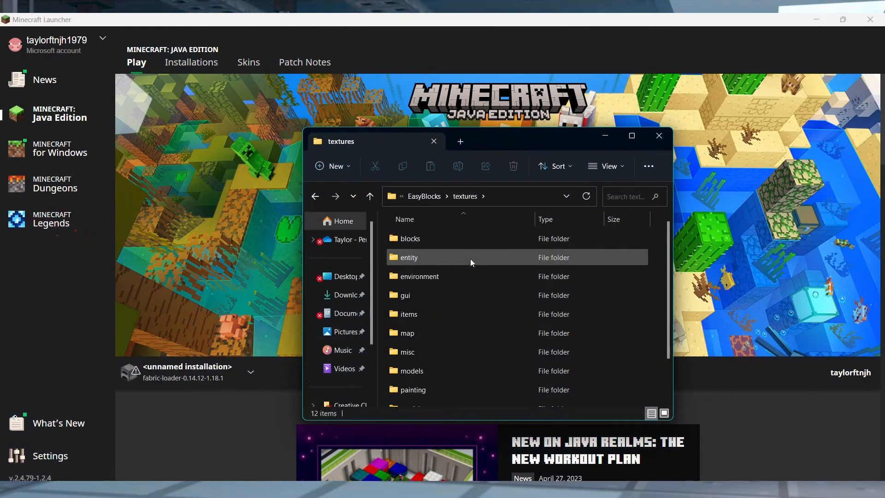
mouse_move(468, 352)
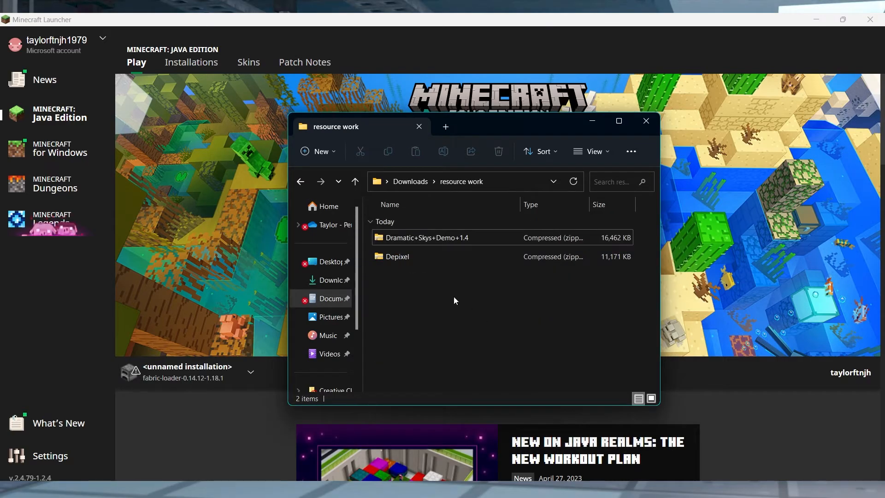
- Open the Depixel pack archive down to its assets > minecraft folder
left_click(397, 256)
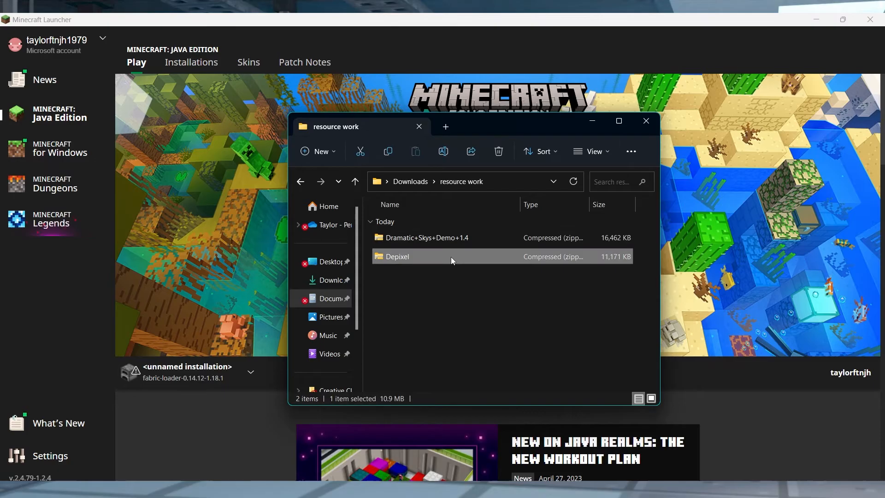
double_click(396, 257)
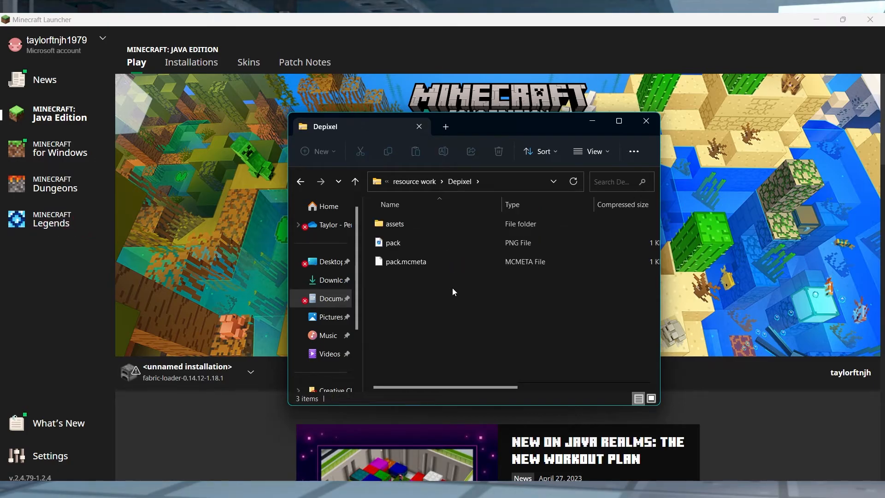
left_click(396, 224)
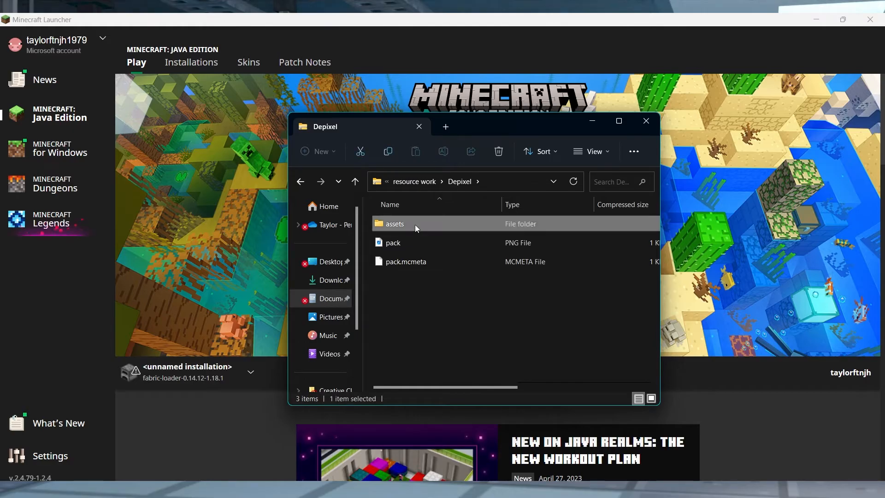
double_click(395, 224)
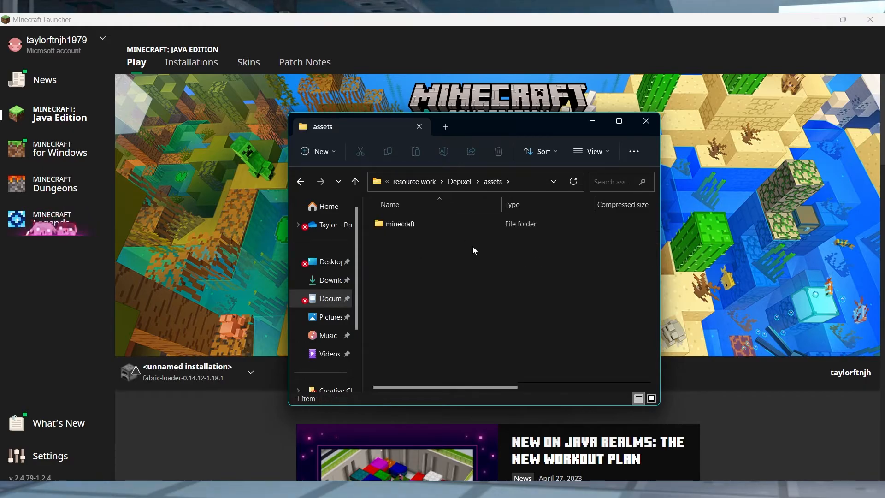
double_click(400, 224)
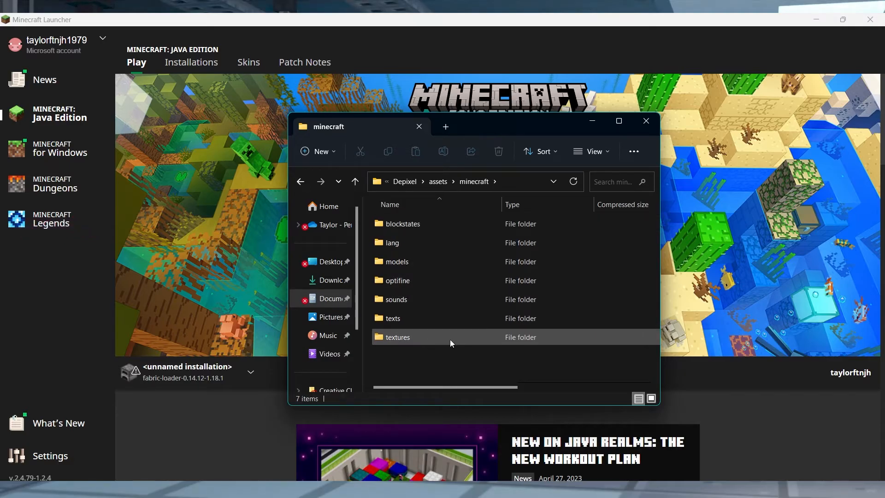
- Browse Depixel's textures folder, then open a subfolder inside models
double_click(398, 337)
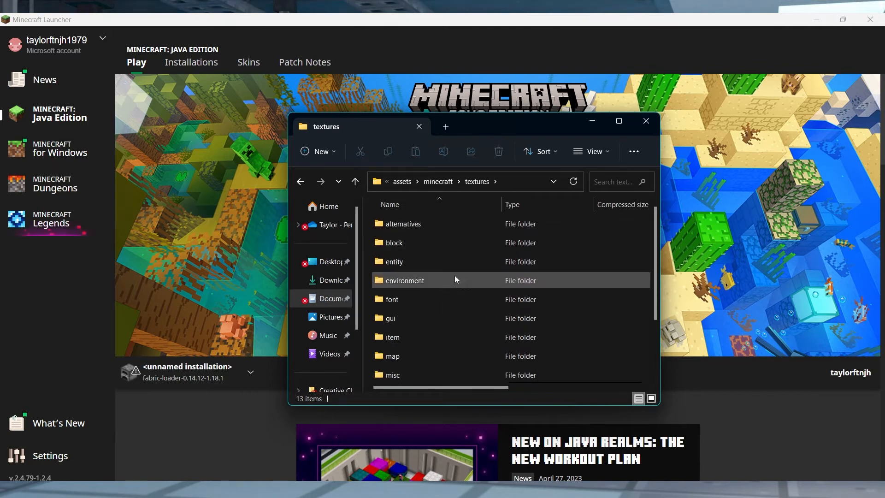
mouse_move(462, 337)
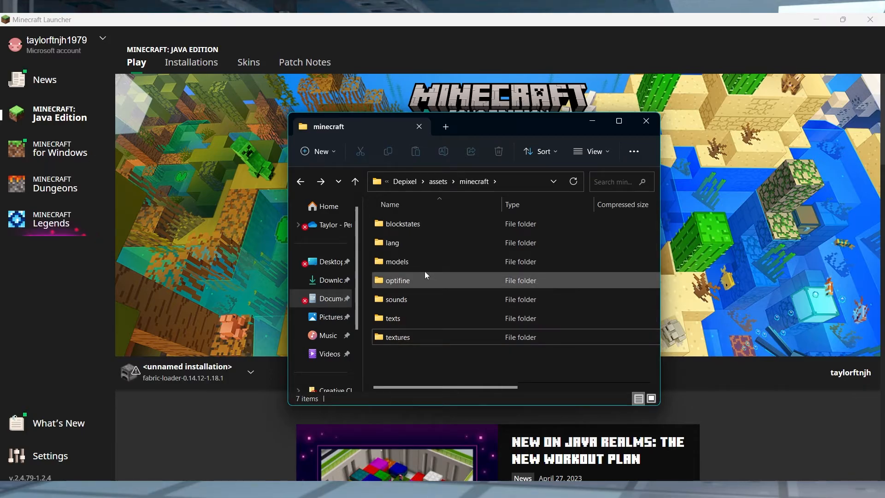
double_click(396, 262)
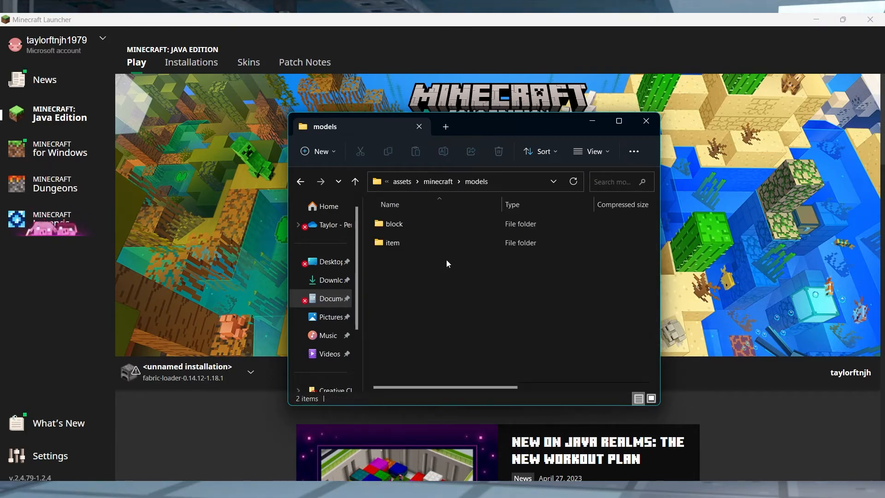
double_click(393, 224)
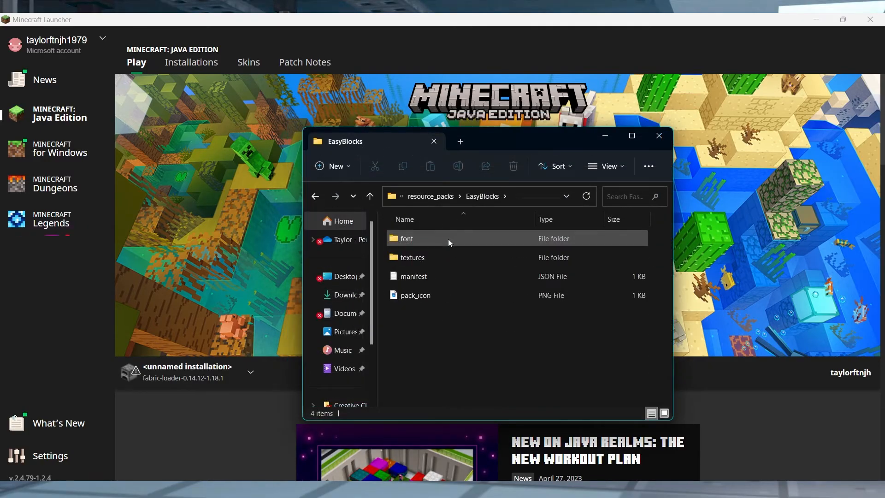
mouse_move(412, 257)
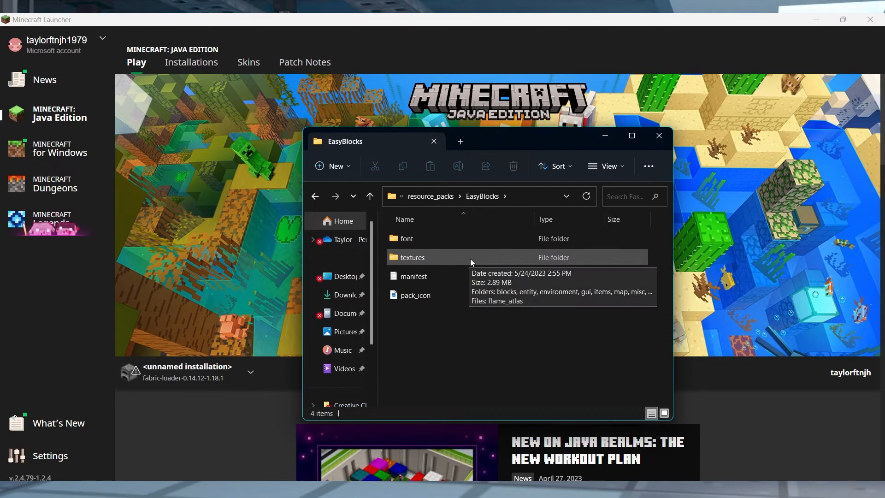
- Look inside the EasyBlocks textures folder, then open its font folder
double_click(413, 257)
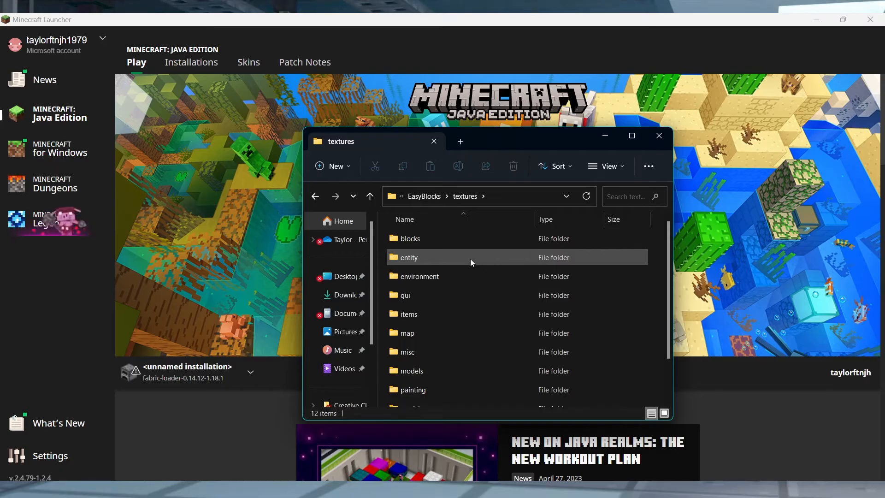
mouse_move(480, 371)
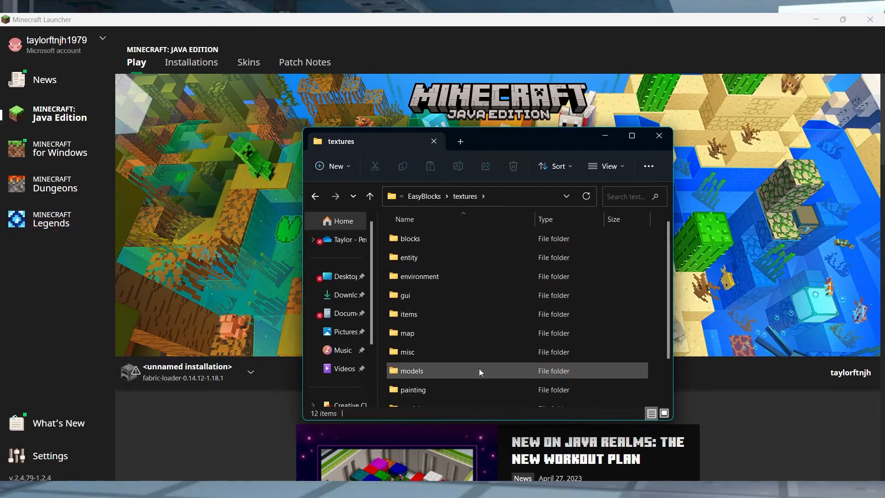
mouse_move(468, 330)
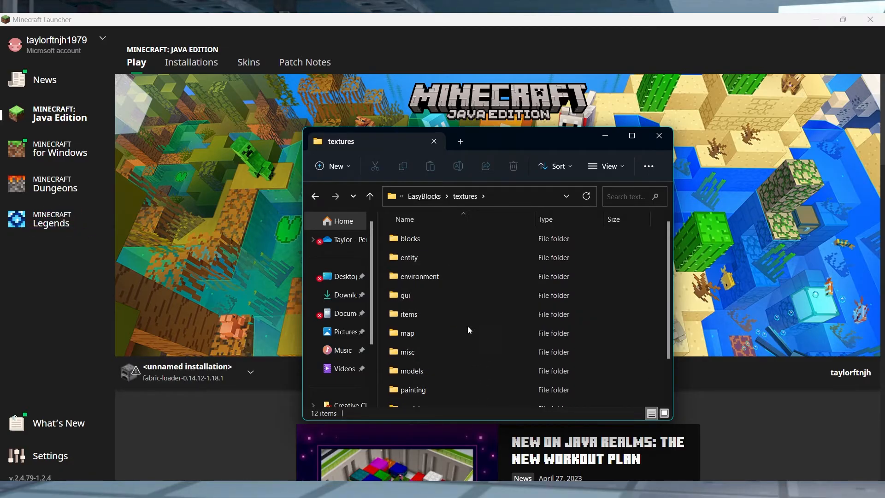
mouse_move(407, 314)
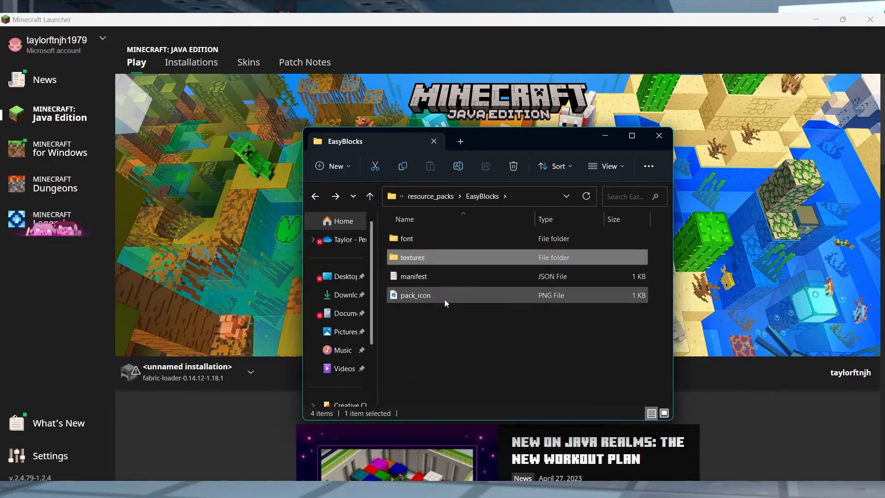
left_click(407, 238)
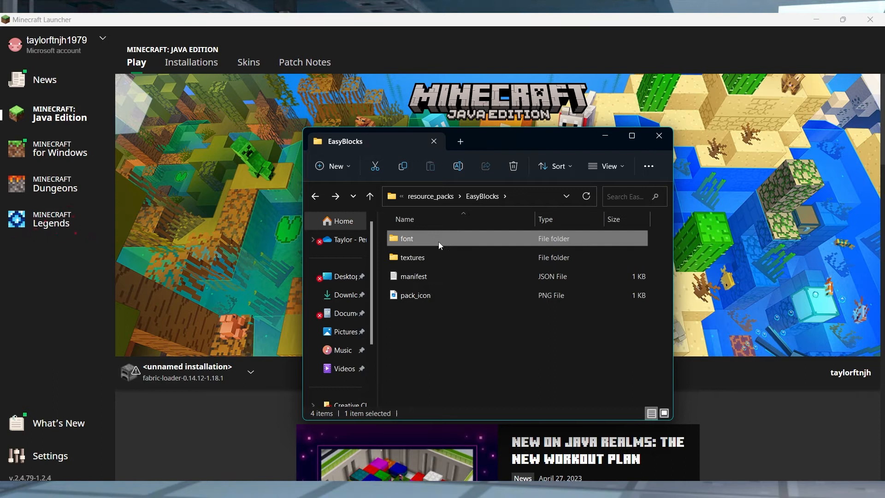
double_click(407, 239)
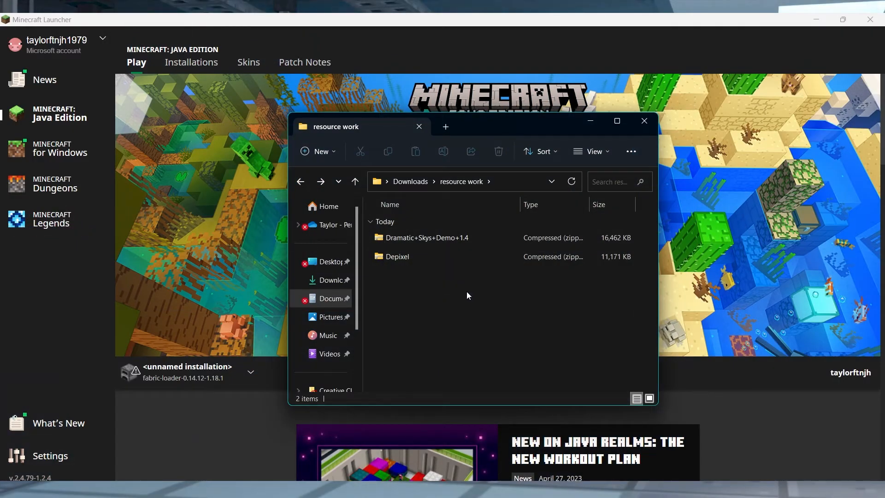
mouse_move(440, 277)
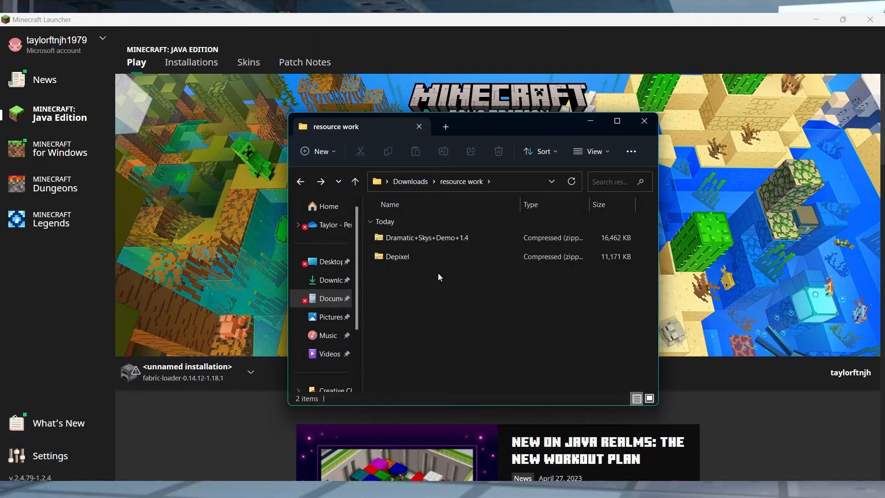
- Open the Depixel pack archive from the resource work folder
left_click(397, 256)
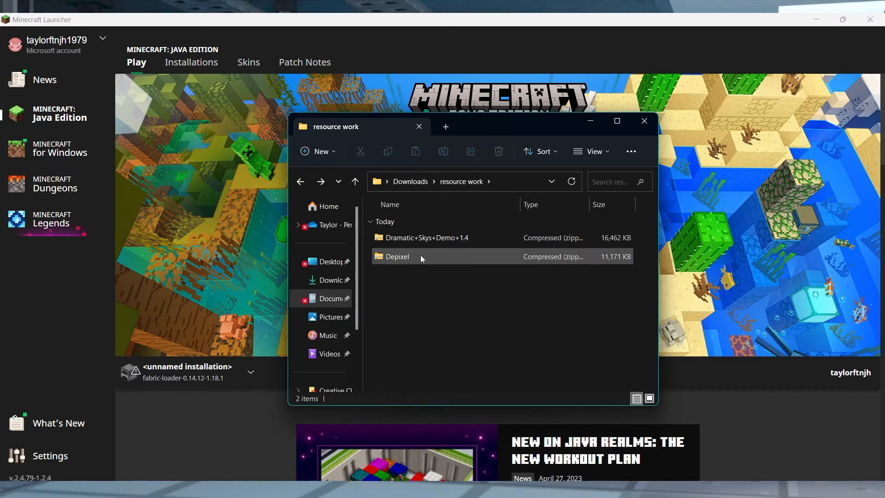
double_click(397, 256)
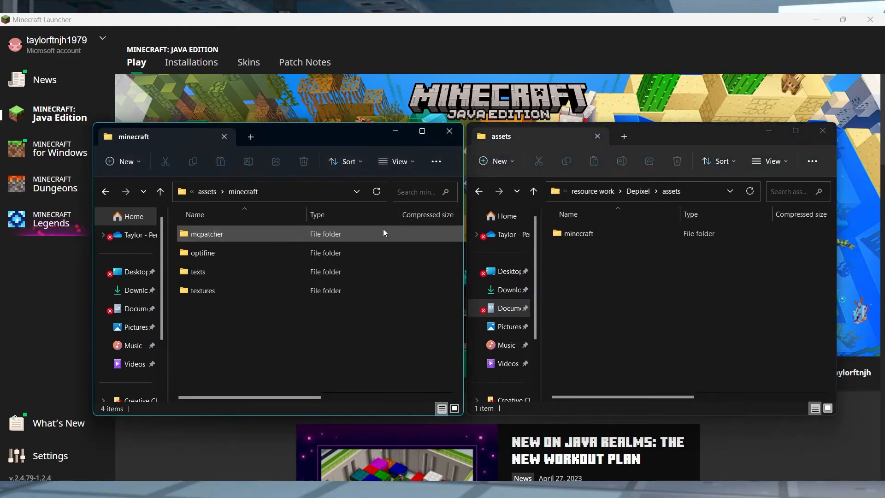
- Go into Depixel's minecraft > textures folders and permanently delete the small moon_phases texture
double_click(578, 234)
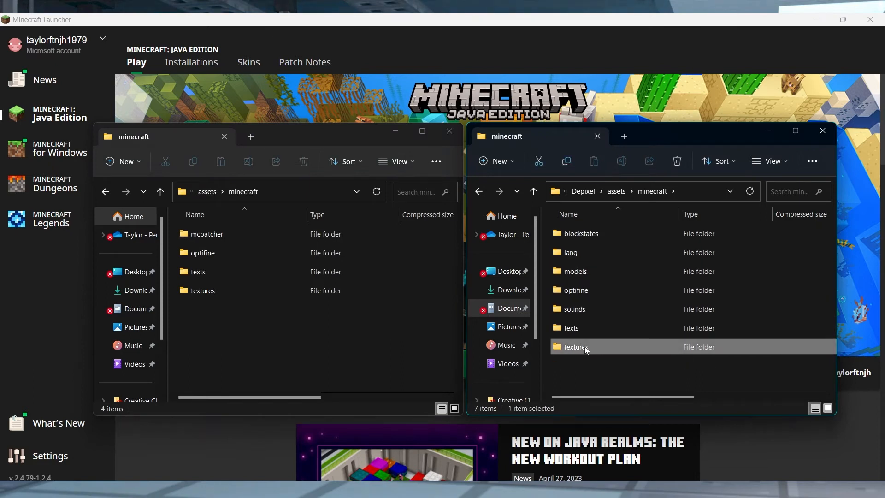
double_click(576, 346)
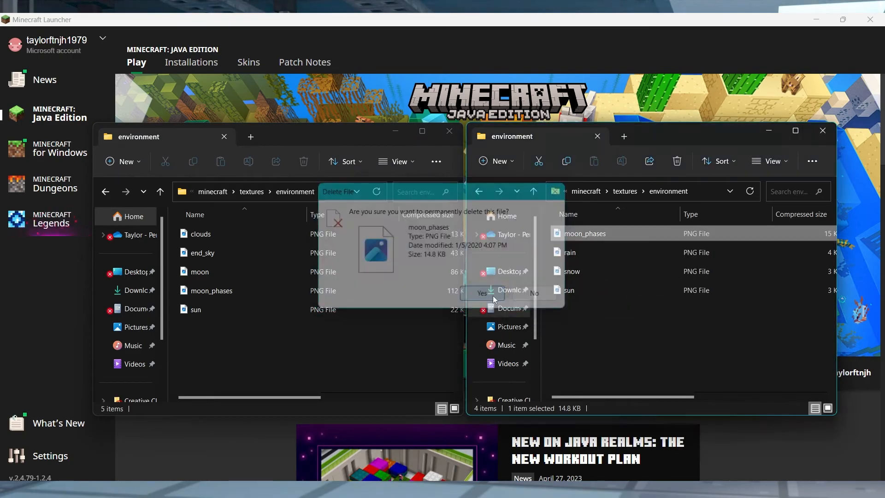
left_click(480, 293)
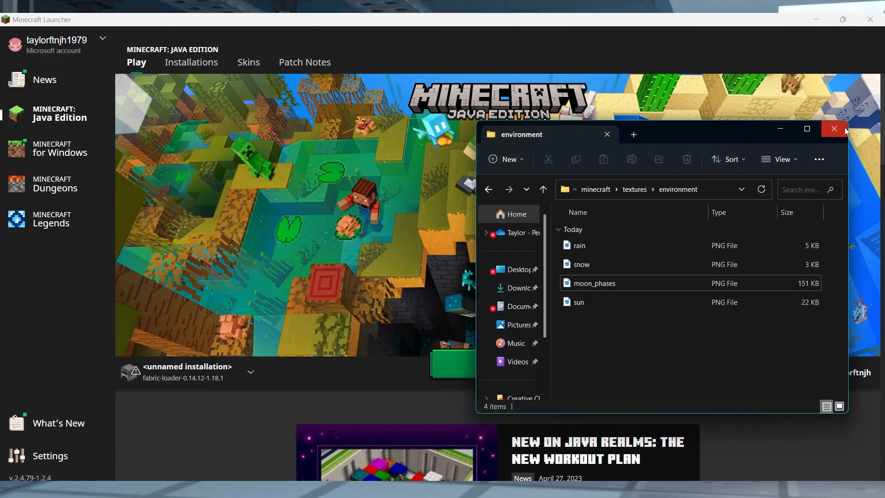
- Close the environment folder window and scroll the ApexHosting guide down to Overview
left_click(834, 129)
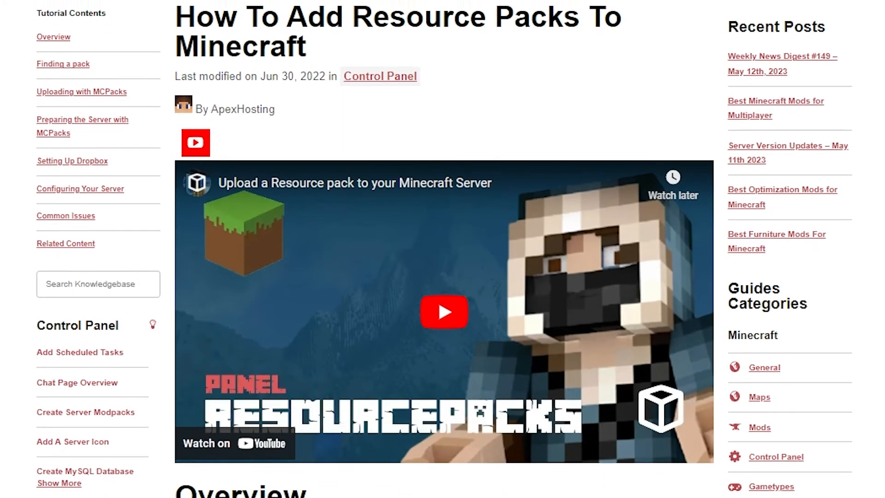
scroll("down", 3)
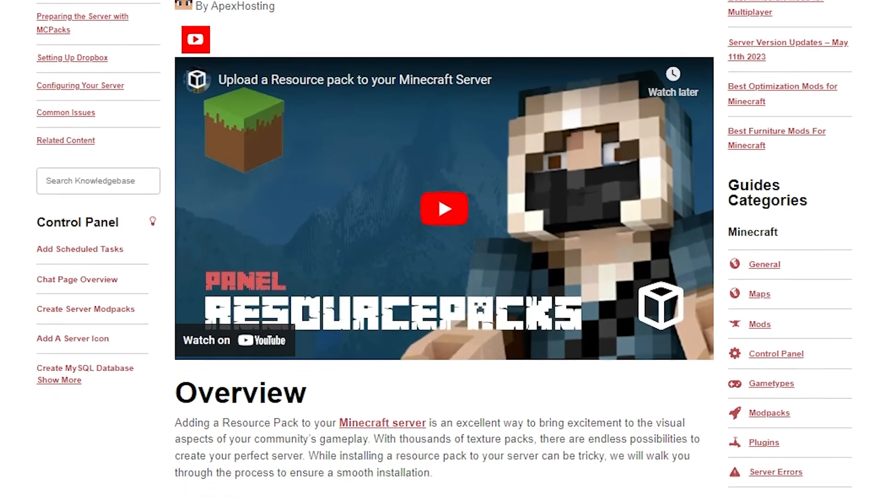
left_click(443, 208)
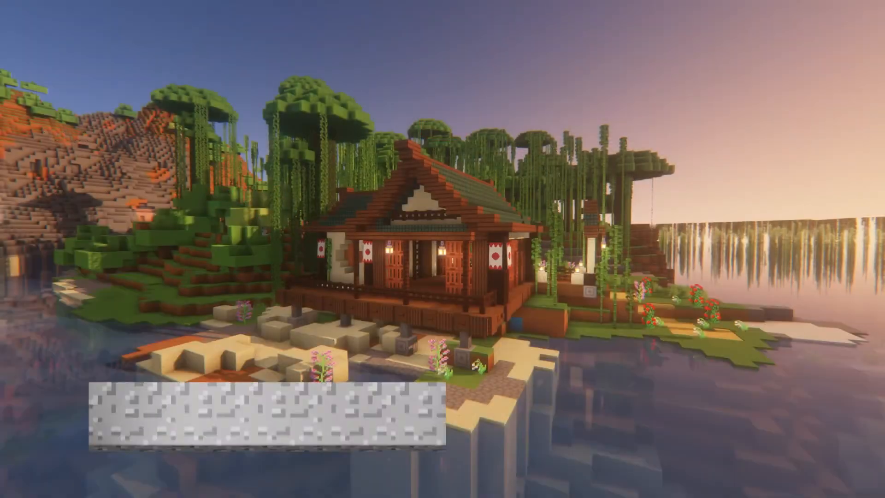
- From Minecraft's pause menu, reach Options > Resource Packs and open the pack folder
key("Escape")
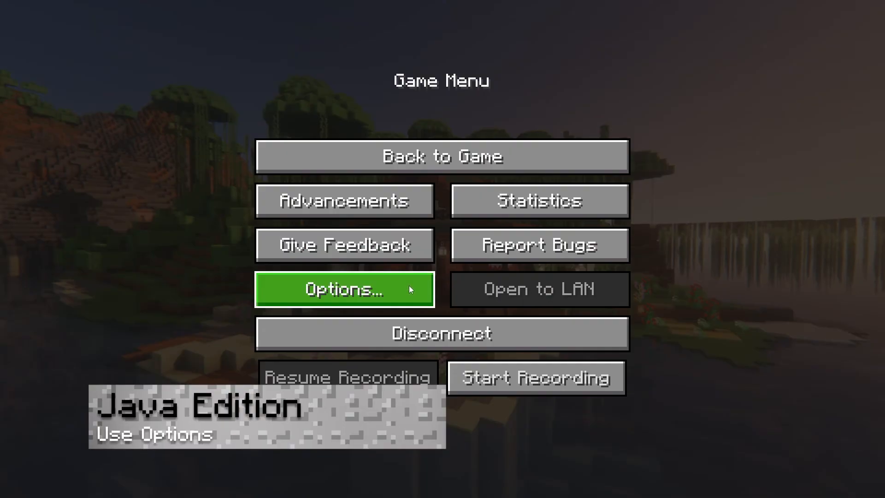
left_click(344, 289)
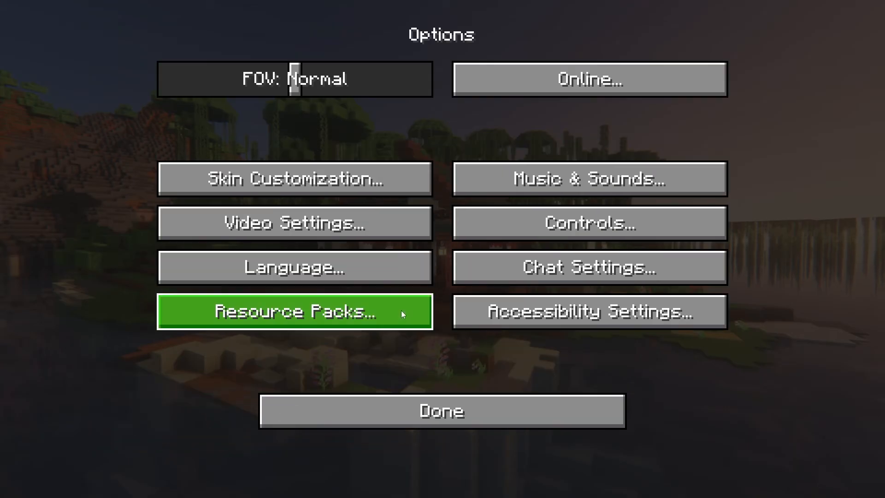
left_click(295, 312)
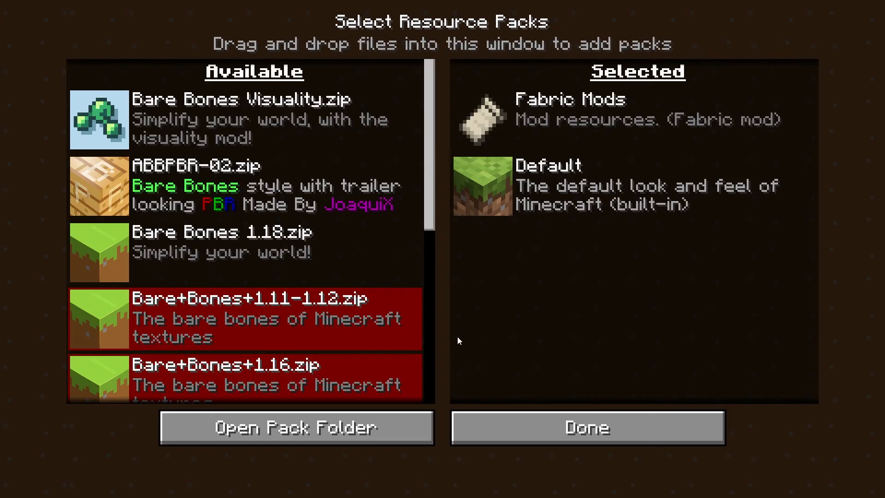
mouse_move(484, 375)
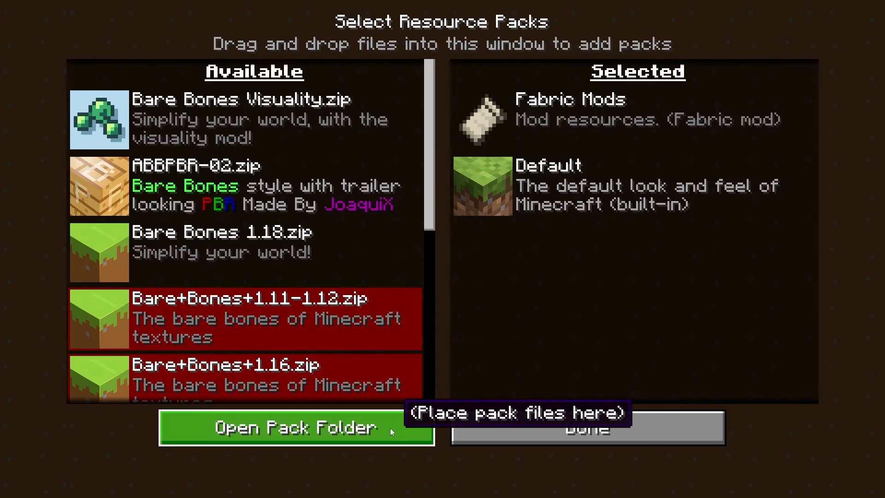
left_click(295, 428)
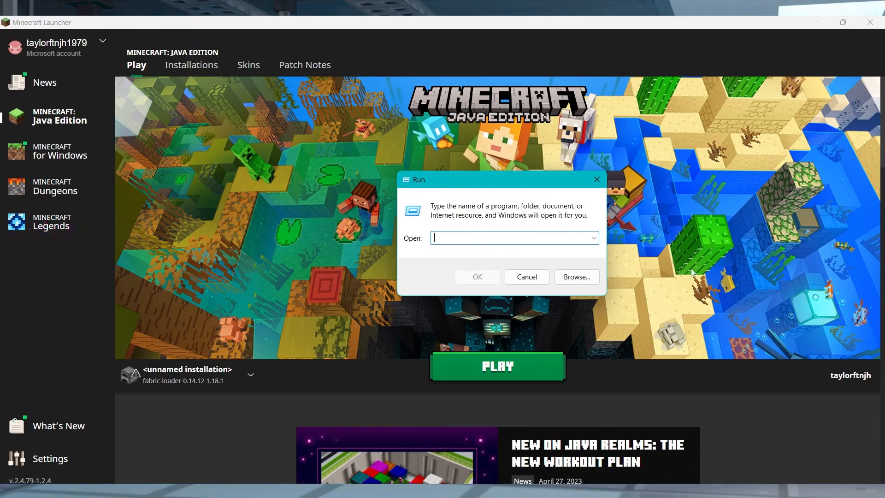
mouse_move(711, 273)
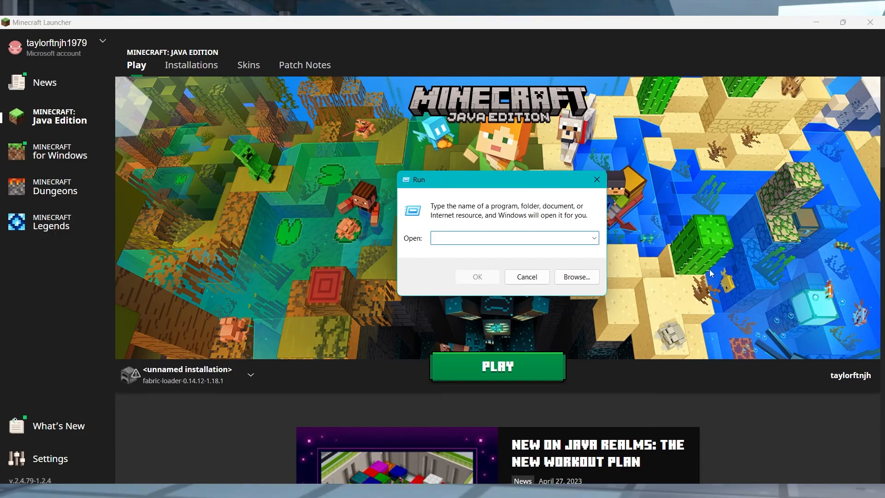
- Run 'appdata' and browse through Local to Microsoft.MinecraftUWP's LocalState folder
type("appdata")
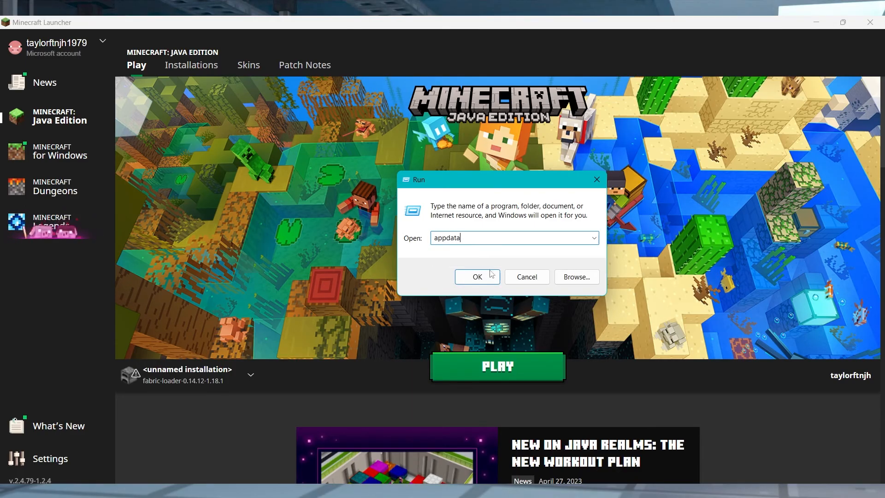
left_click(476, 276)
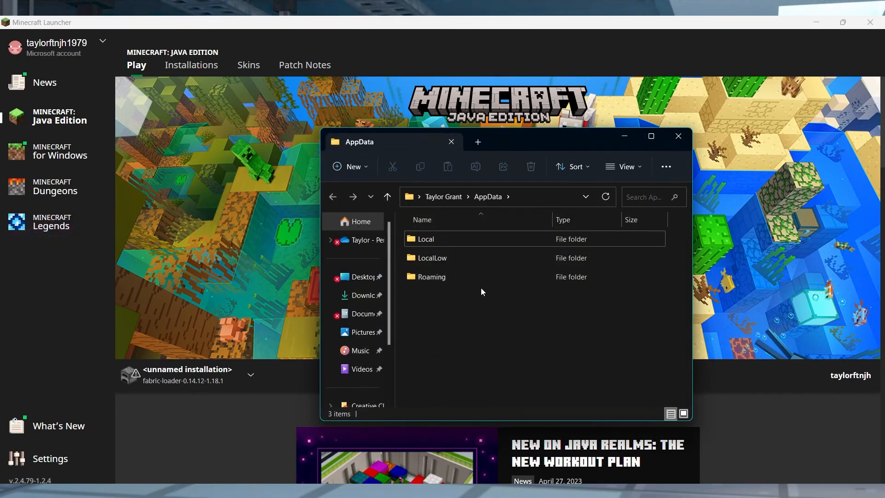
double_click(426, 239)
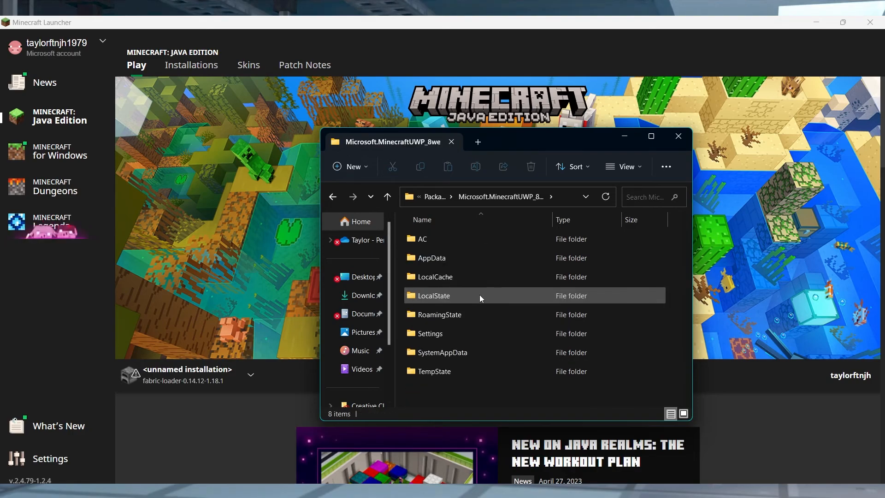
double_click(433, 296)
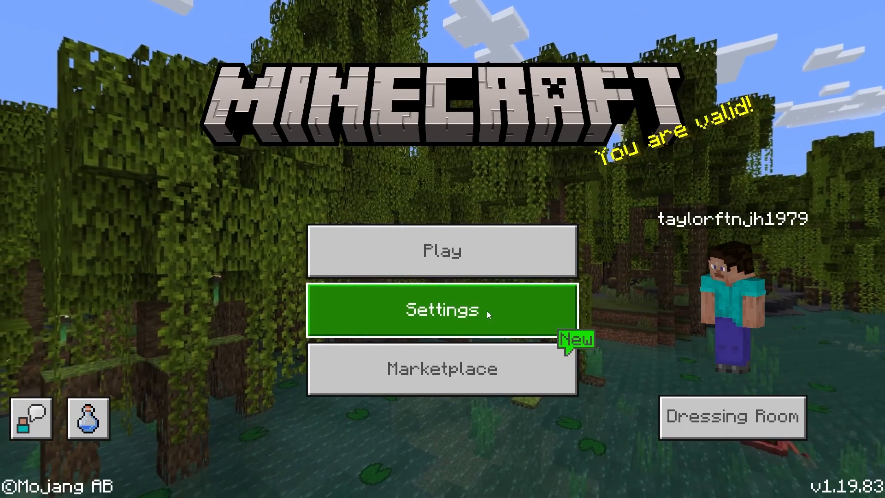
- Open Settings from the Minecraft Bedrock title screen
left_click(442, 311)
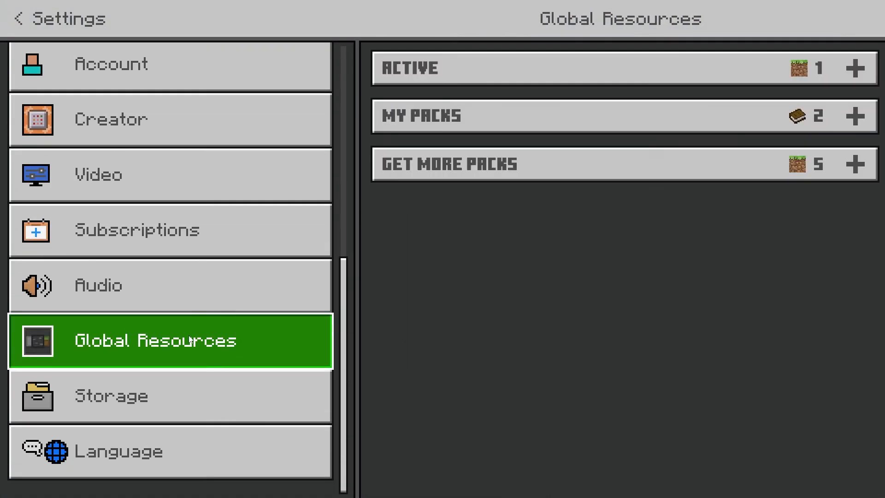
mouse_move(689, 139)
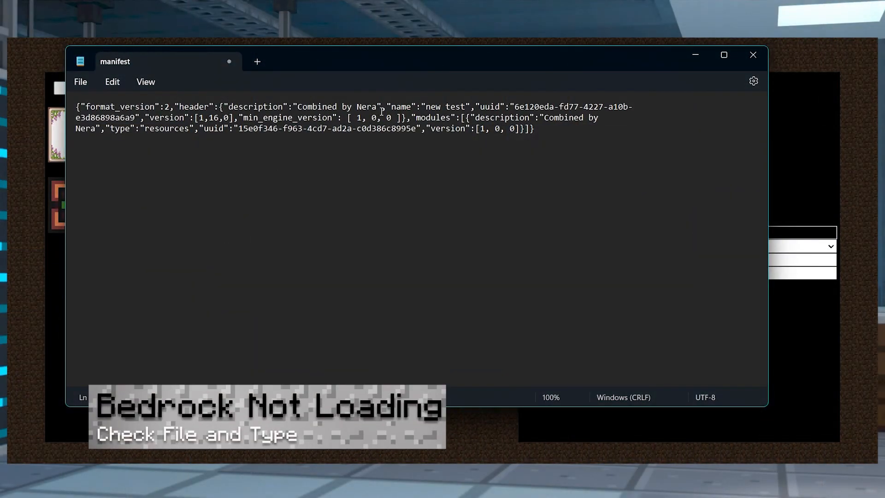
- Edit the version text in manifest.json in Notepad, entering '6' and 'm'
left_click(403, 158)
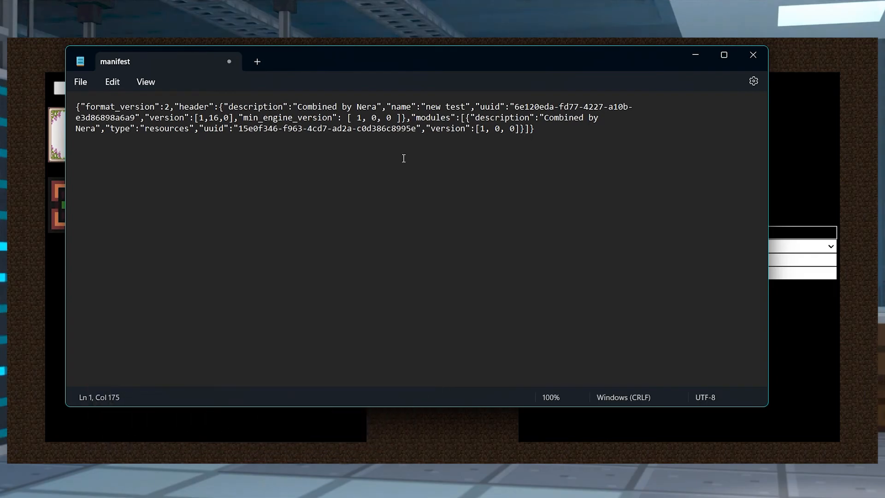
type("6")
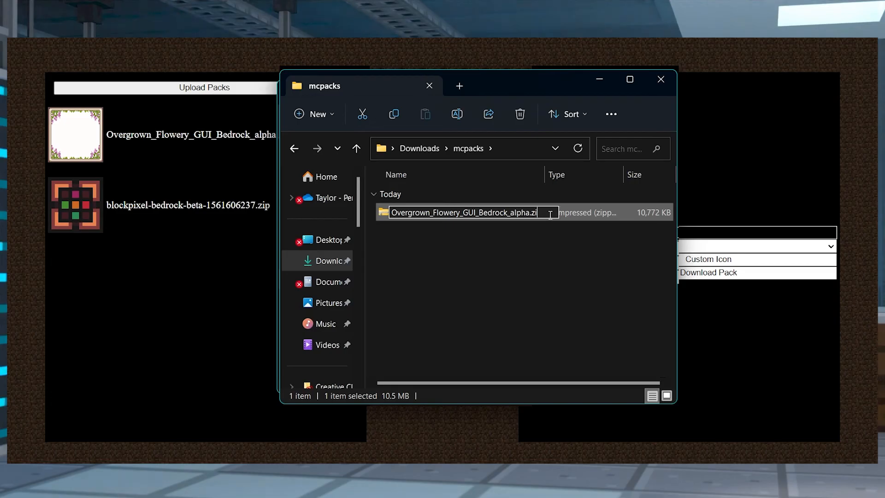
type("m")
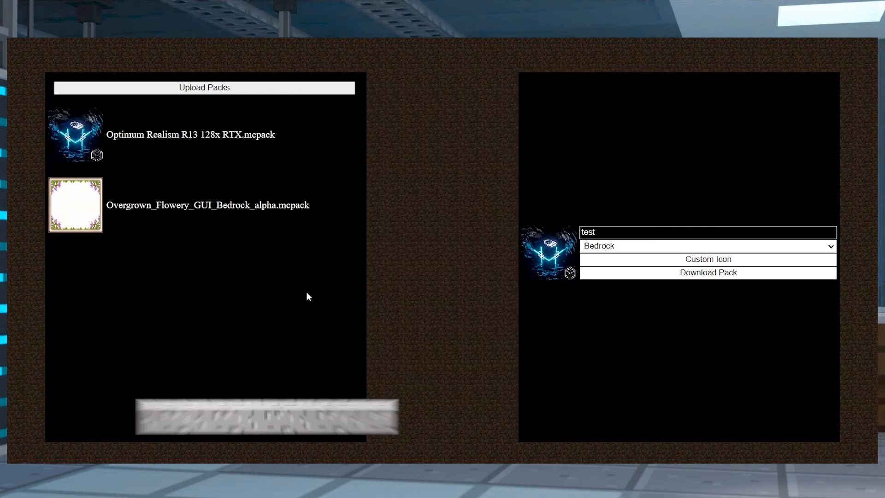
mouse_move(75, 131)
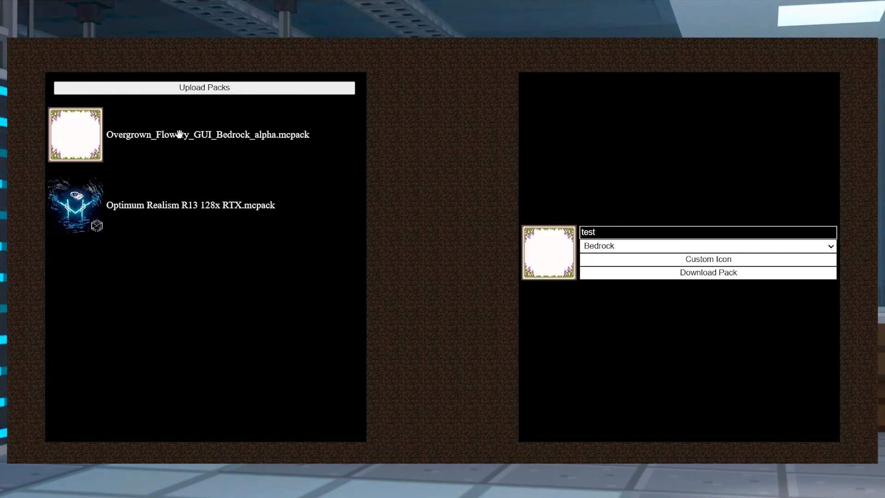
mouse_move(275, 217)
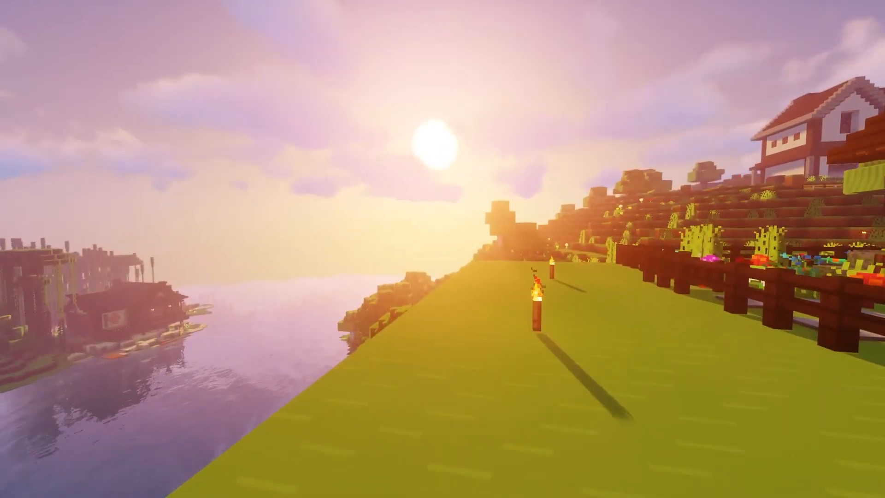
mouse_move(443, 249)
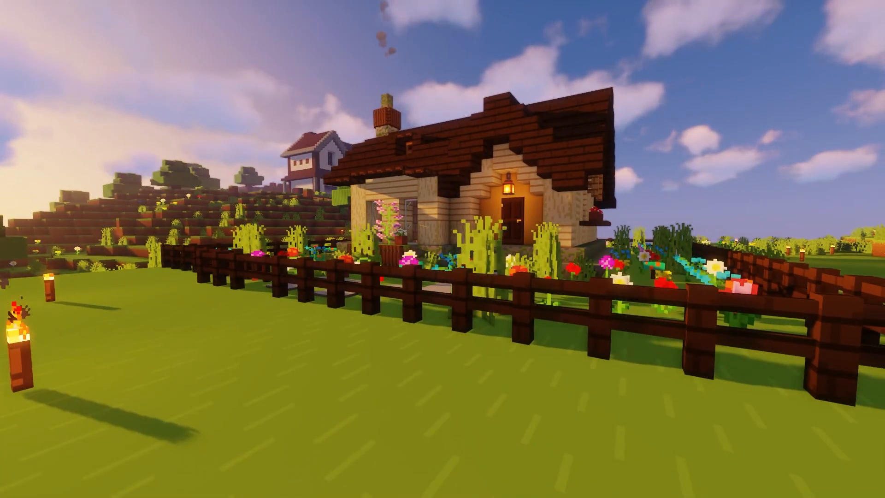
- Deactivate the Bare Bones 1.18 pack on the Resource Packs screen
key("Escape")
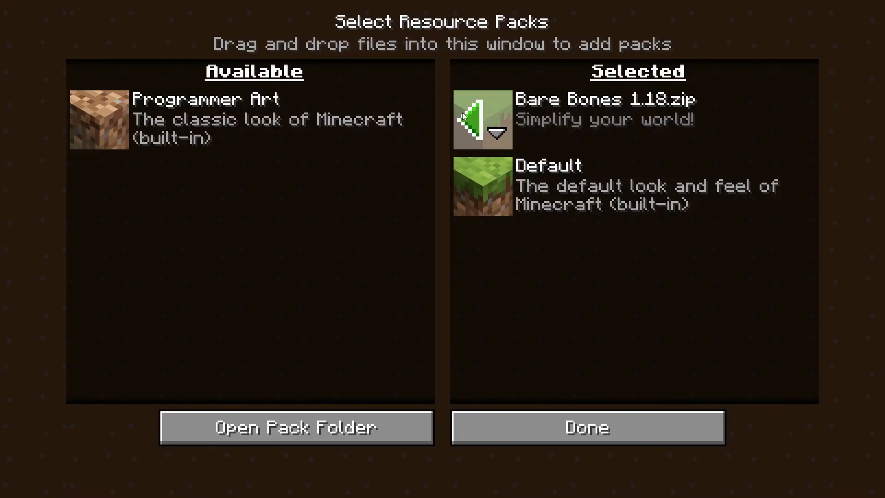
left_click(586, 428)
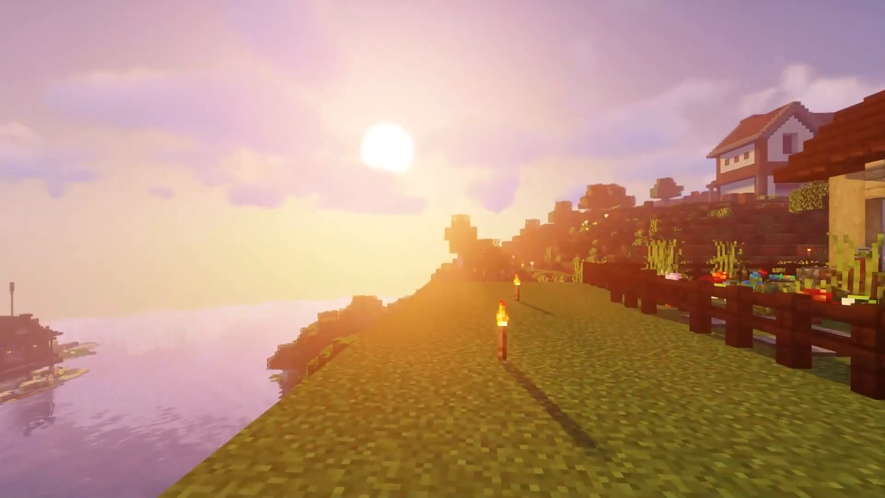